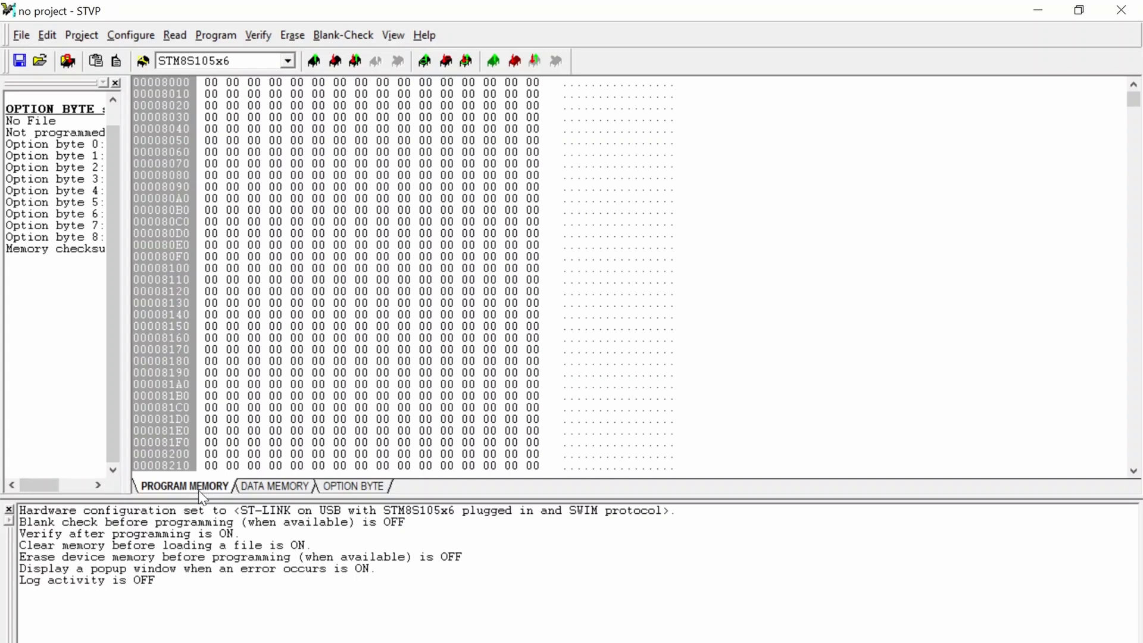
# - Read the program memory and save it as 'tung jan 12 program mem.s19', then show data memory
pyautogui.click(208, 82)
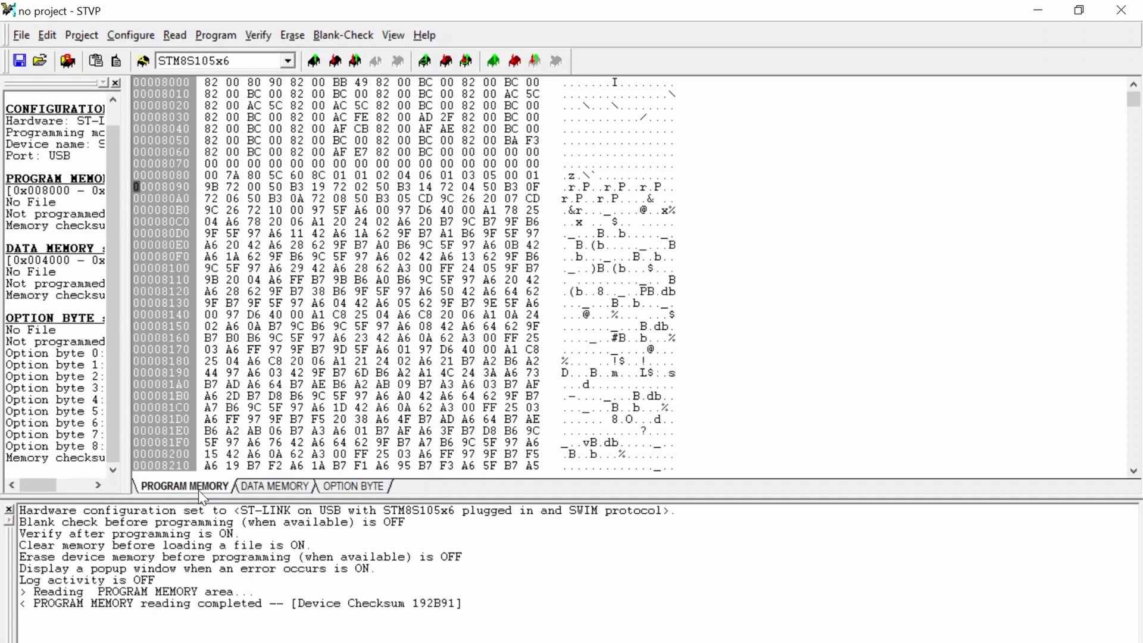
pyautogui.moveTo(22, 35)
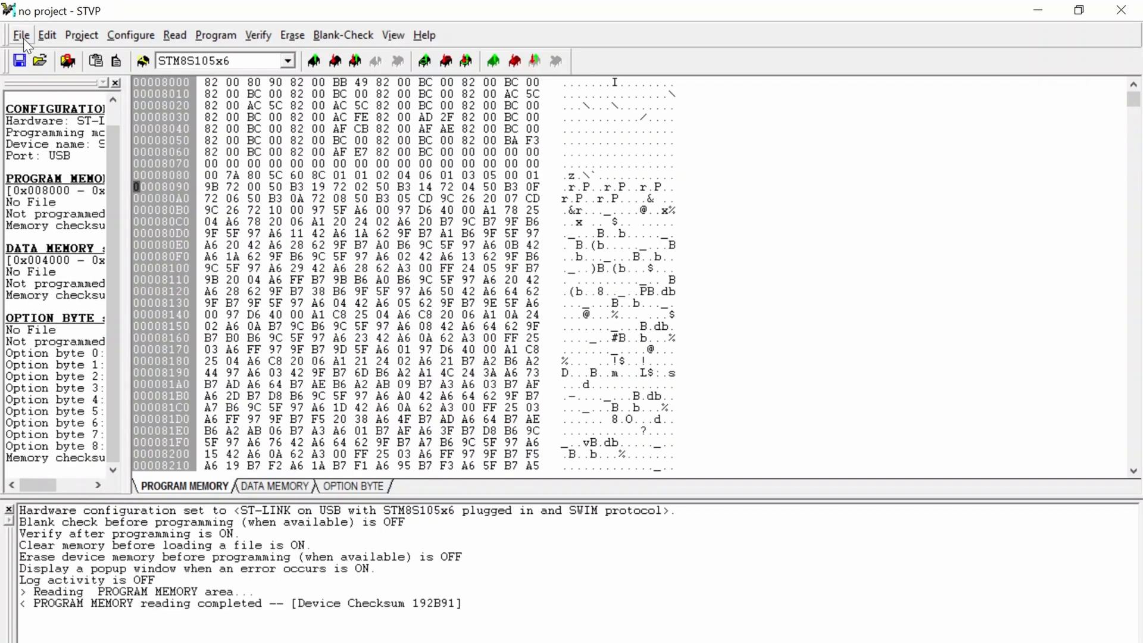
pyautogui.click(22, 34)
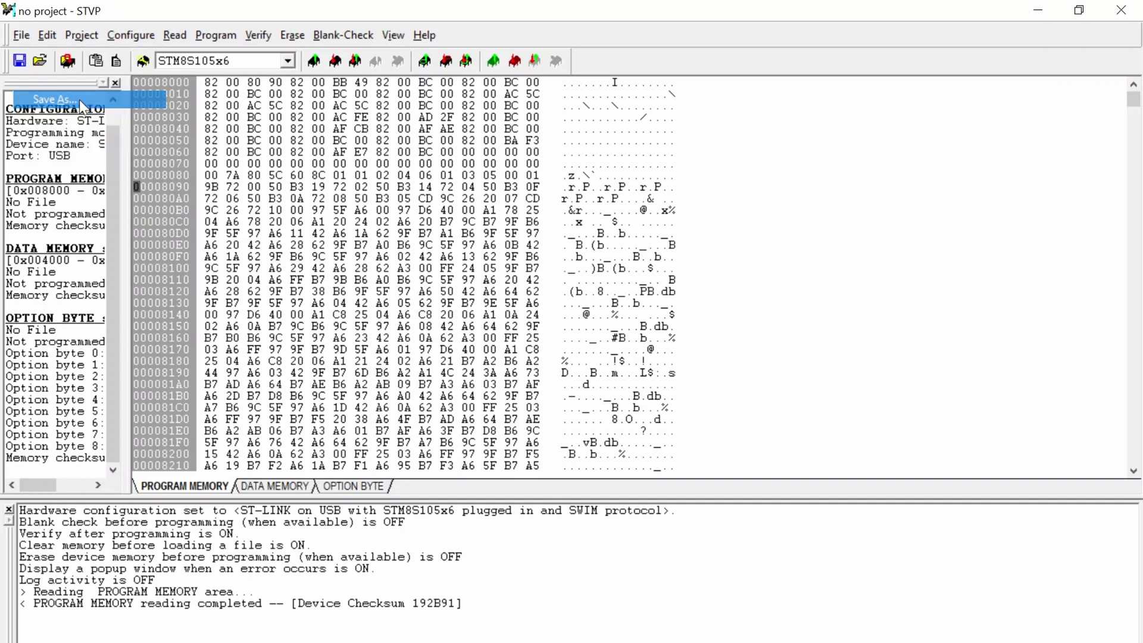
pyautogui.click(51, 99)
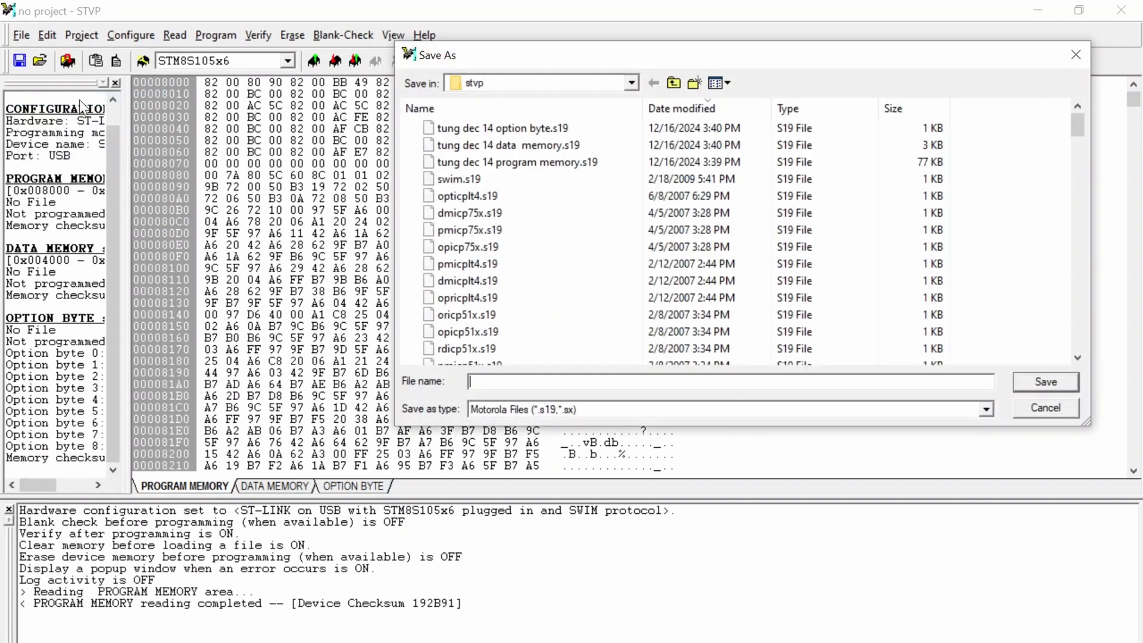
pyautogui.click(502, 127)
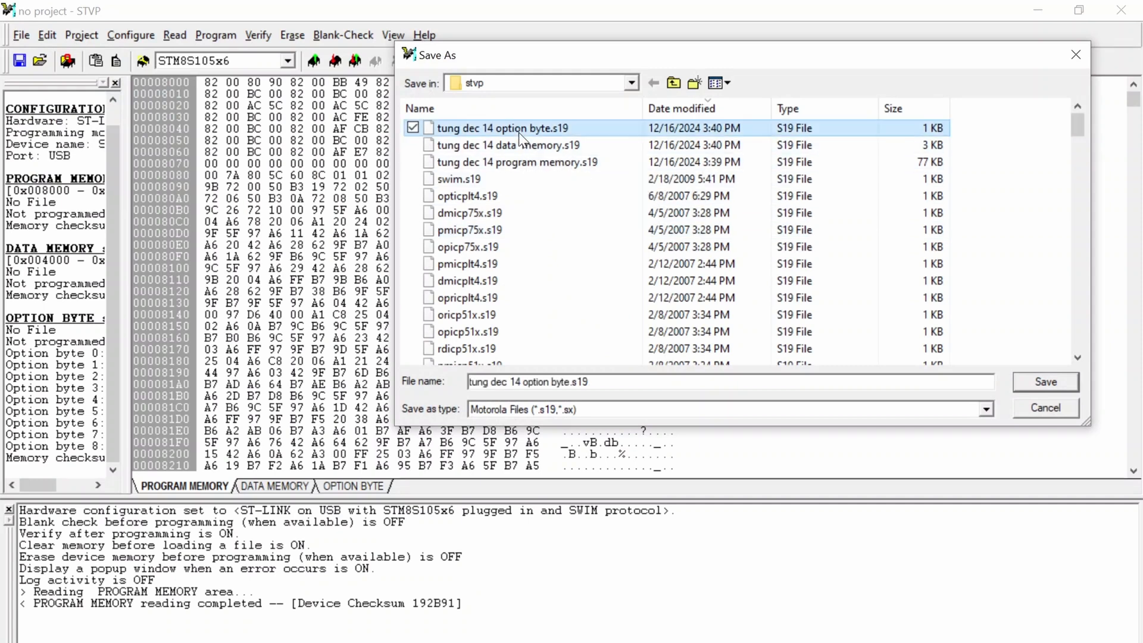
pyautogui.moveTo(594, 323)
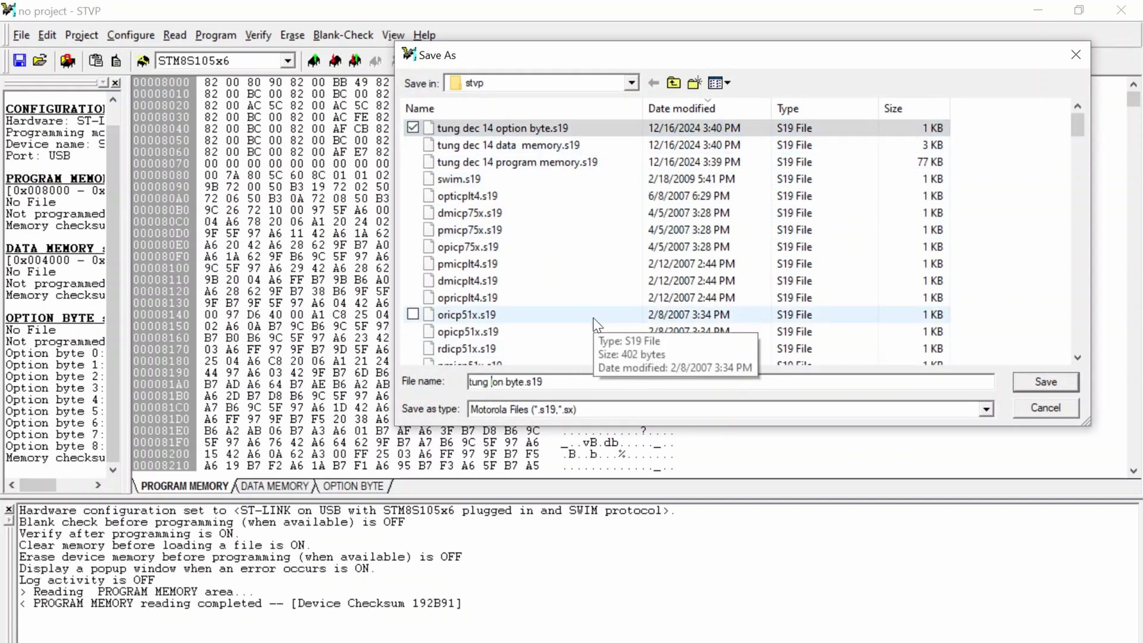
pyautogui.write('tung jan 12 progr')
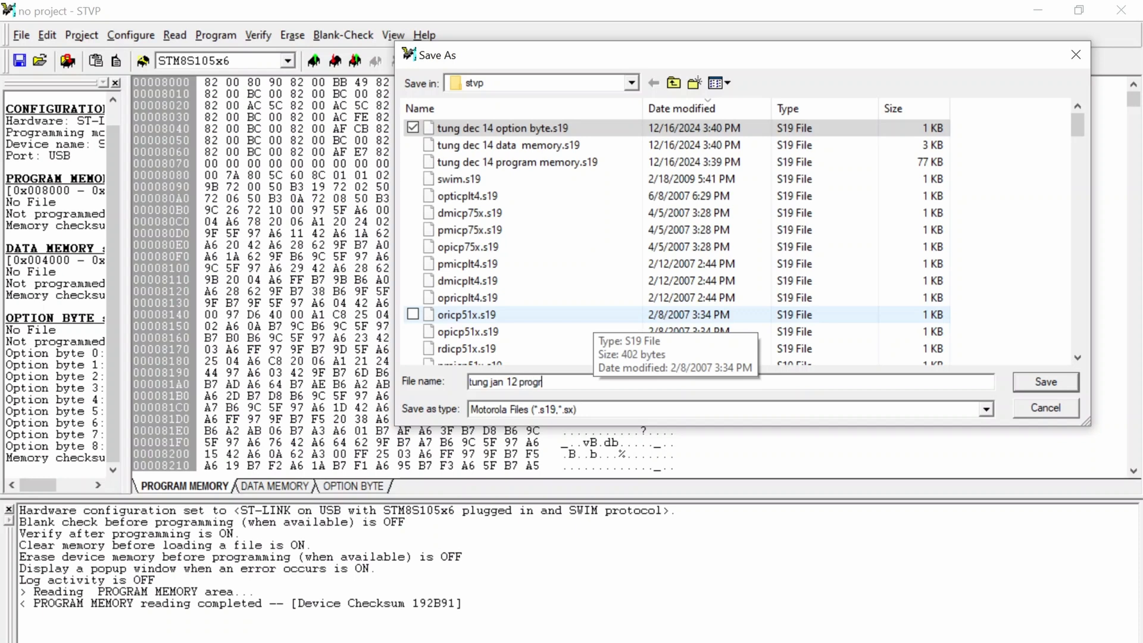
pyautogui.click(1043, 381)
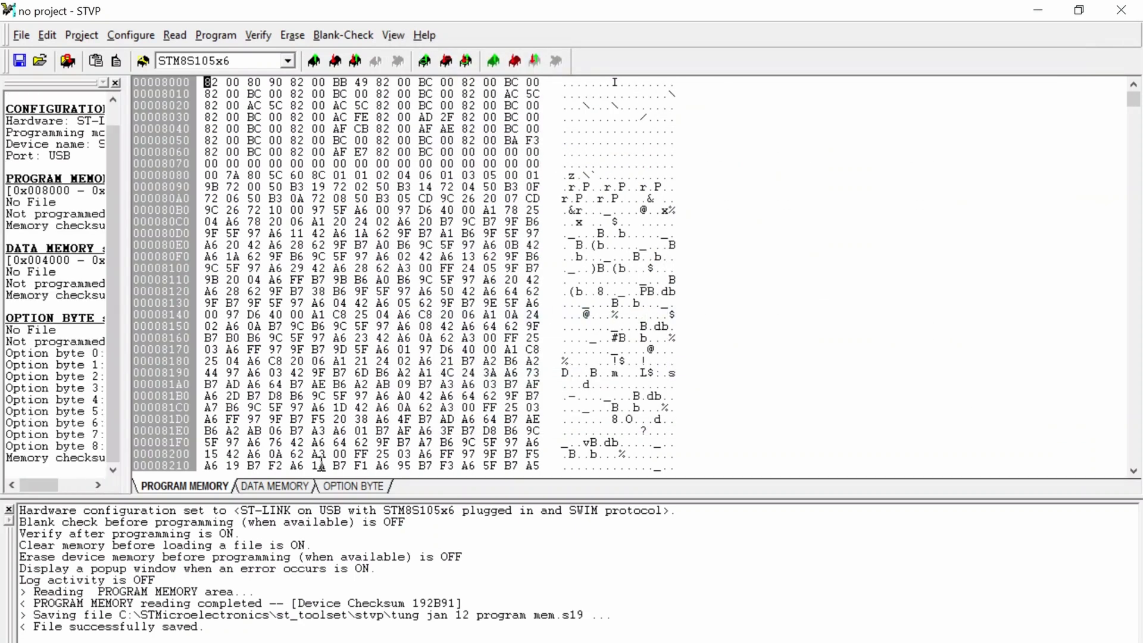
pyautogui.click(274, 486)
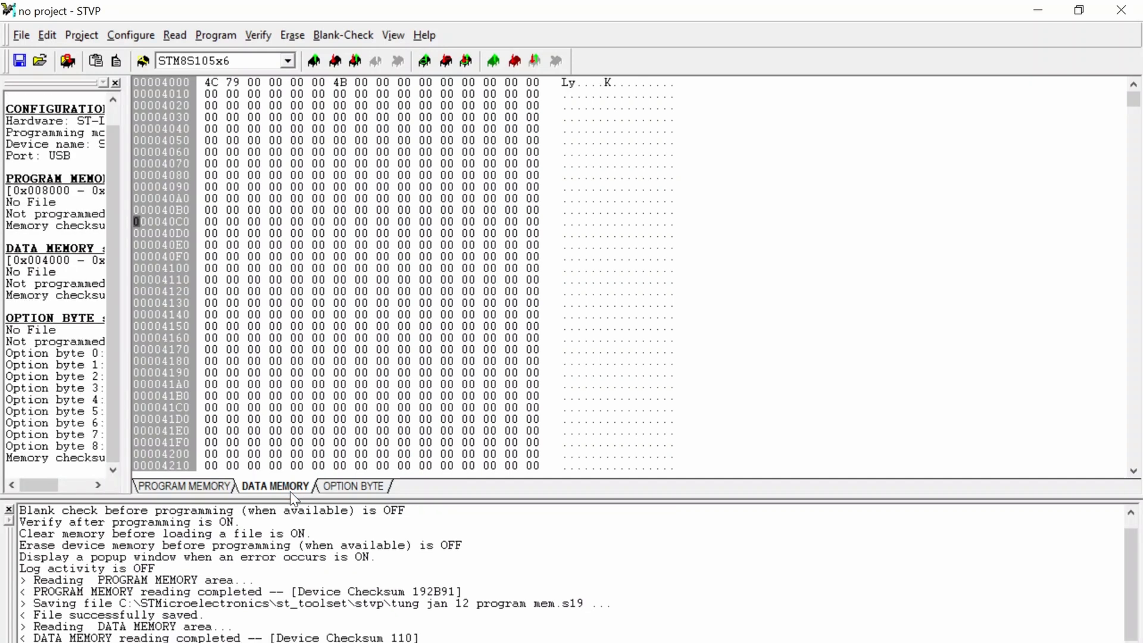
pyautogui.moveTo(100, 93)
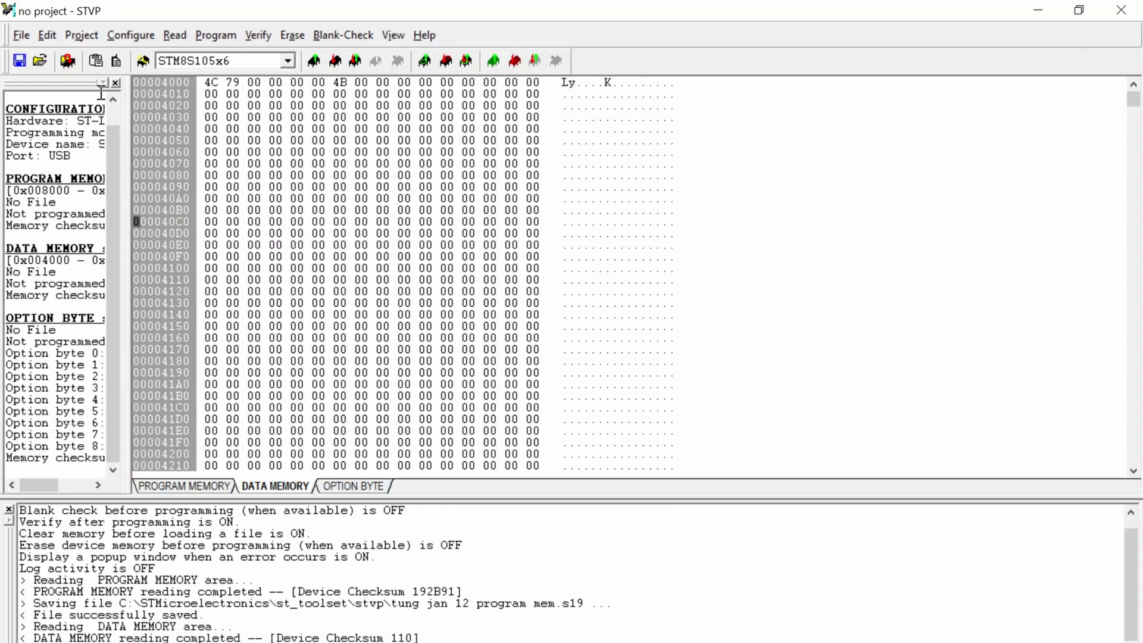
# - Save the data memory as 'tung jan 12 data mem.s19', then show the option bytes
pyautogui.click(18, 60)
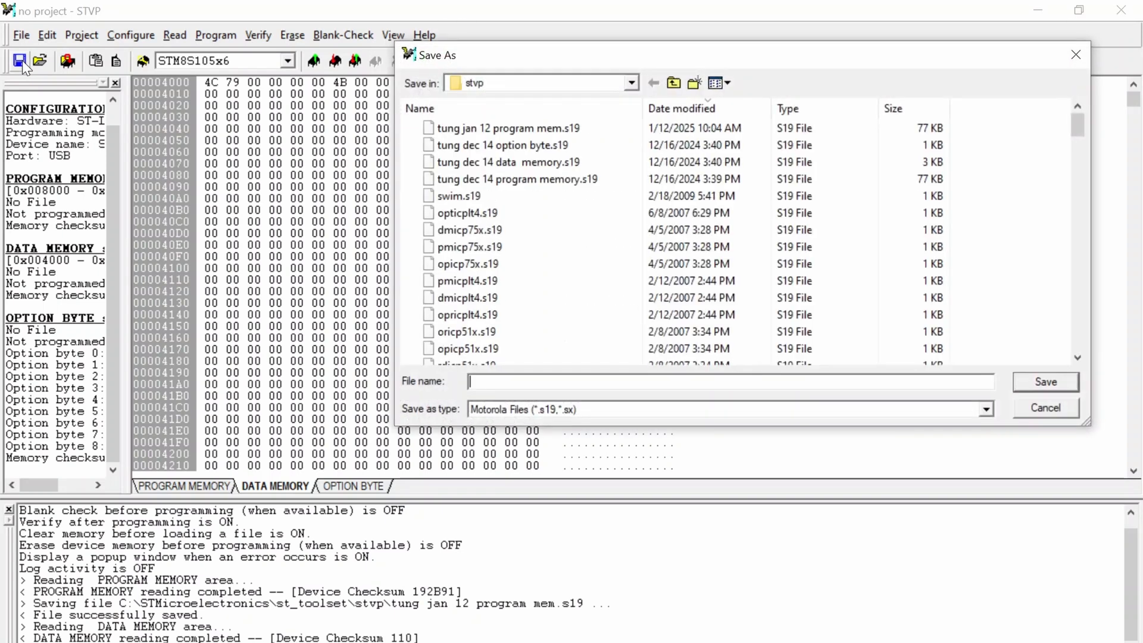
pyautogui.click(508, 128)
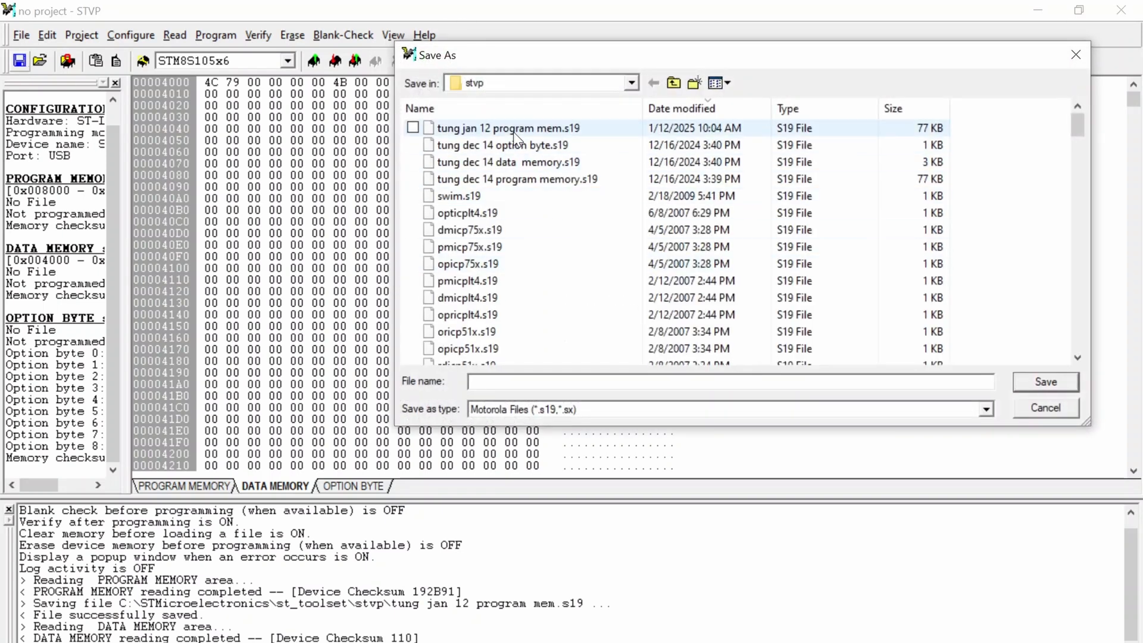
pyautogui.doubleClick(508, 127)
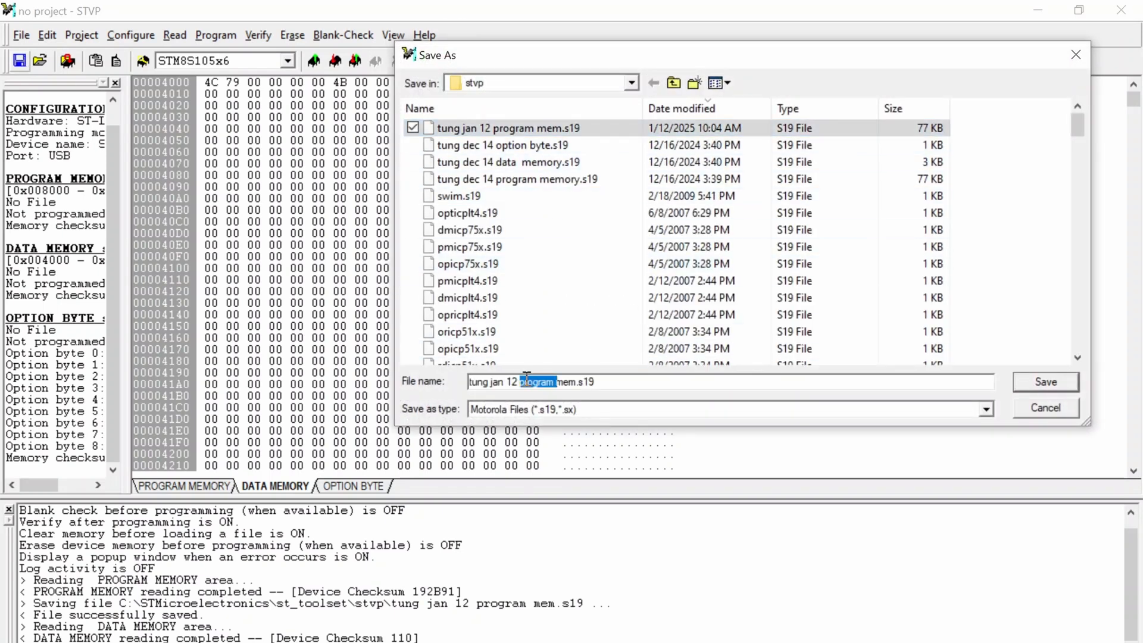
pyautogui.click(1044, 381)
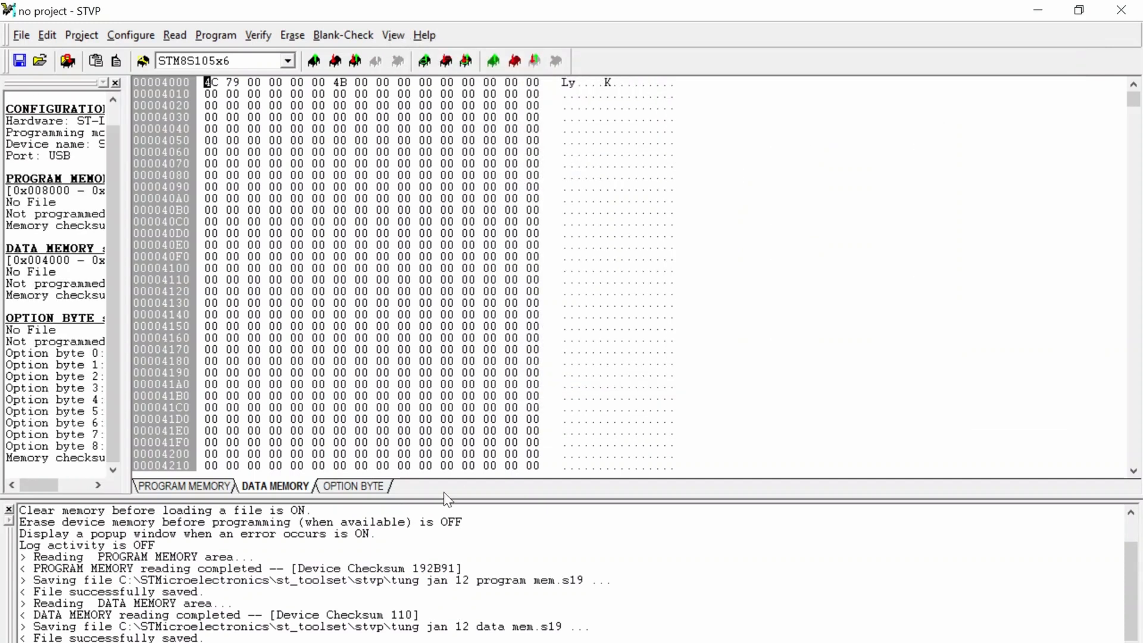
pyautogui.click(354, 485)
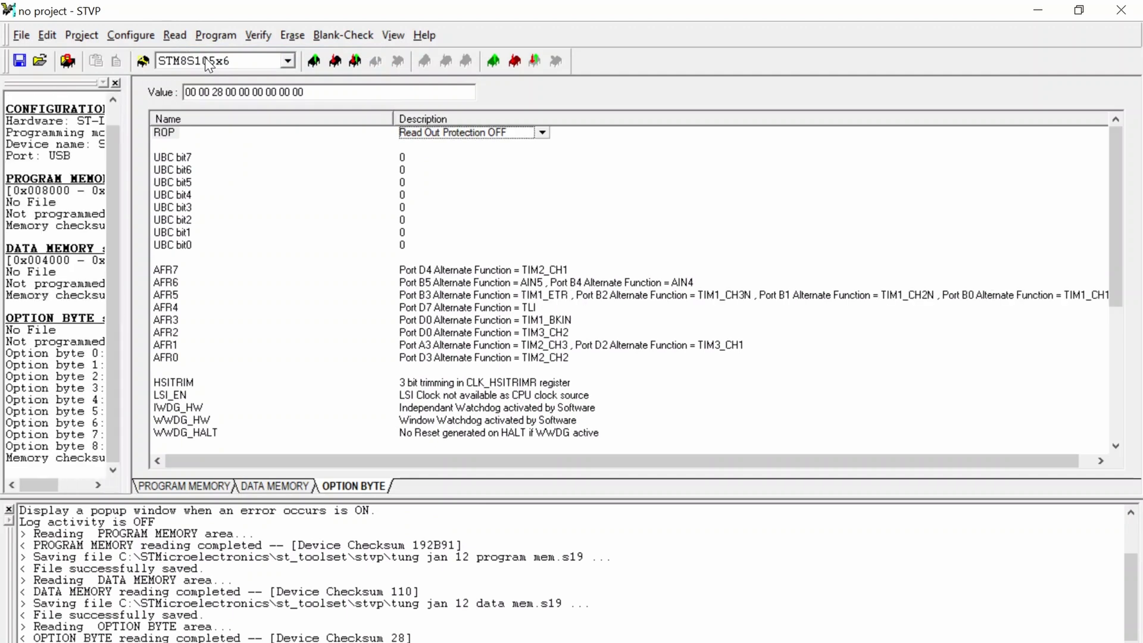
pyautogui.moveTo(151, 132)
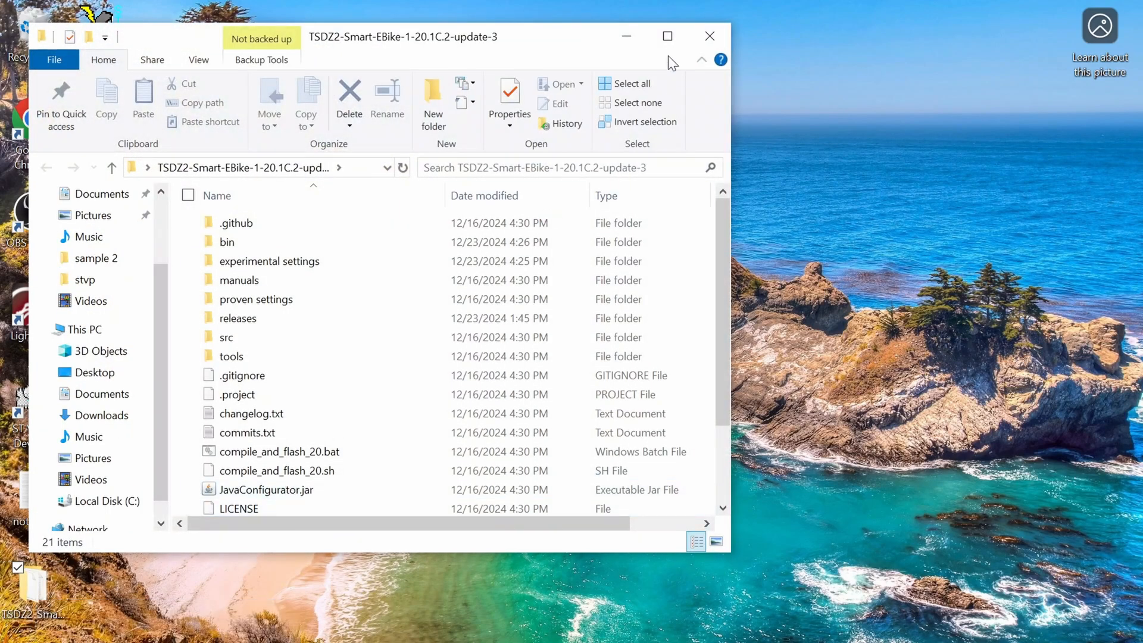
# - Maximize Explorer and launch JavaConfigurator.jar from the TSDZ2 firmware folder
pyautogui.click(666, 36)
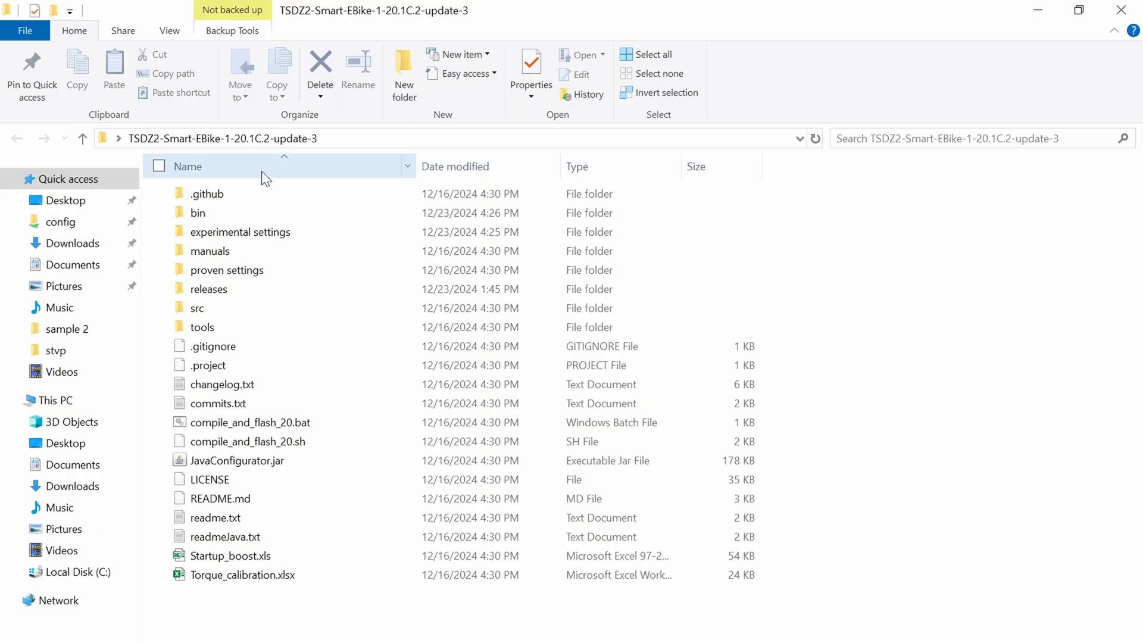
pyautogui.click(237, 459)
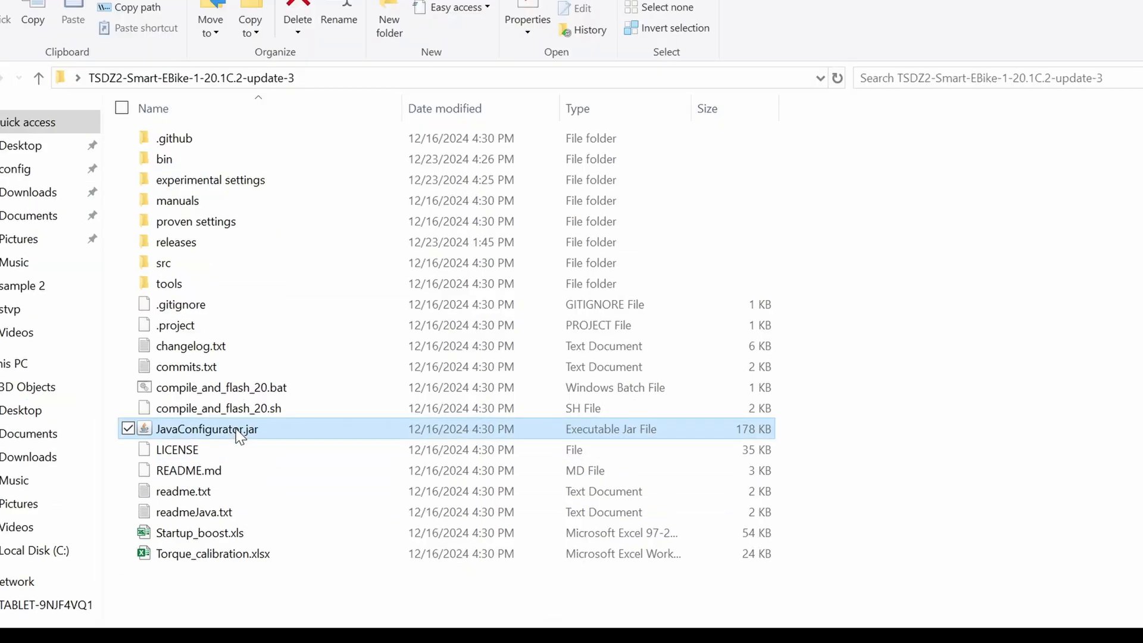
pyautogui.doubleClick(206, 429)
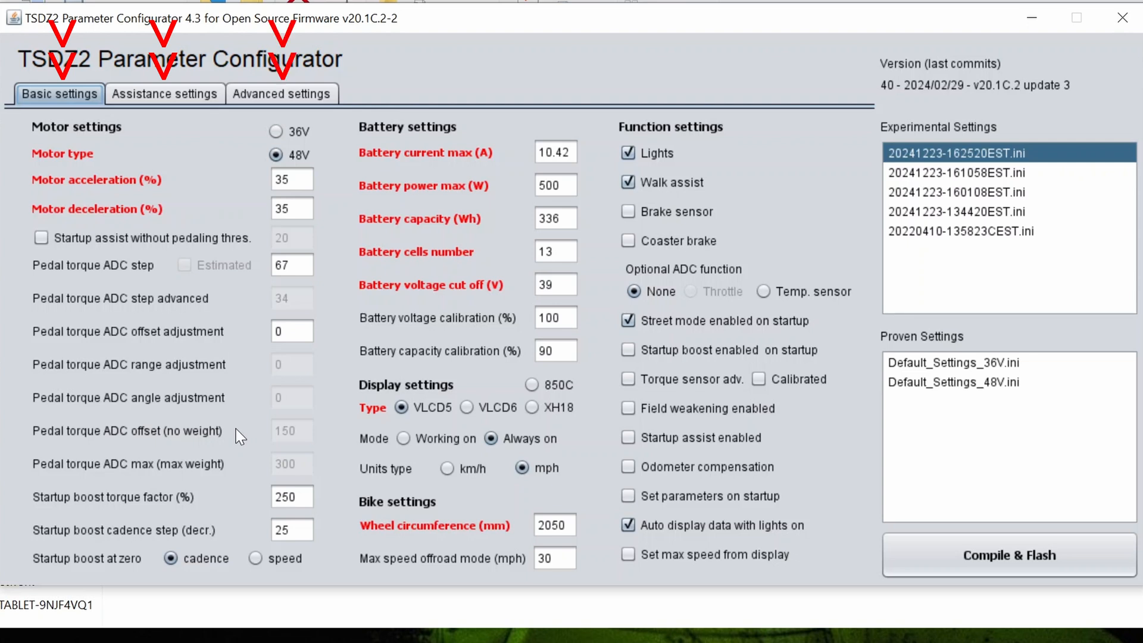
pyautogui.moveTo(377, 317)
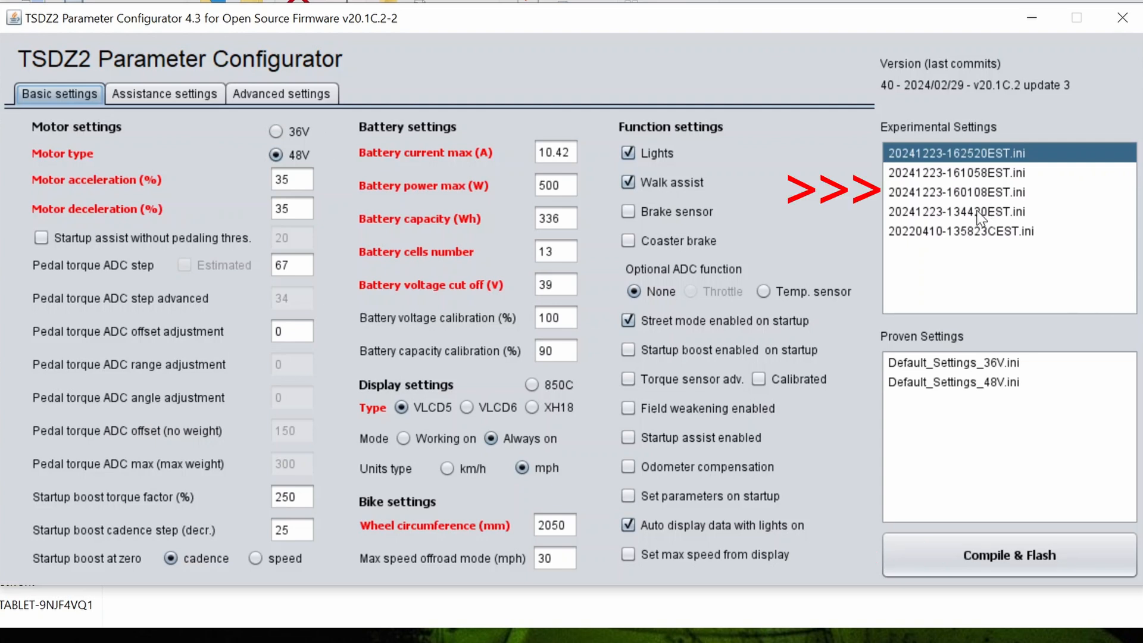
pyautogui.click(956, 212)
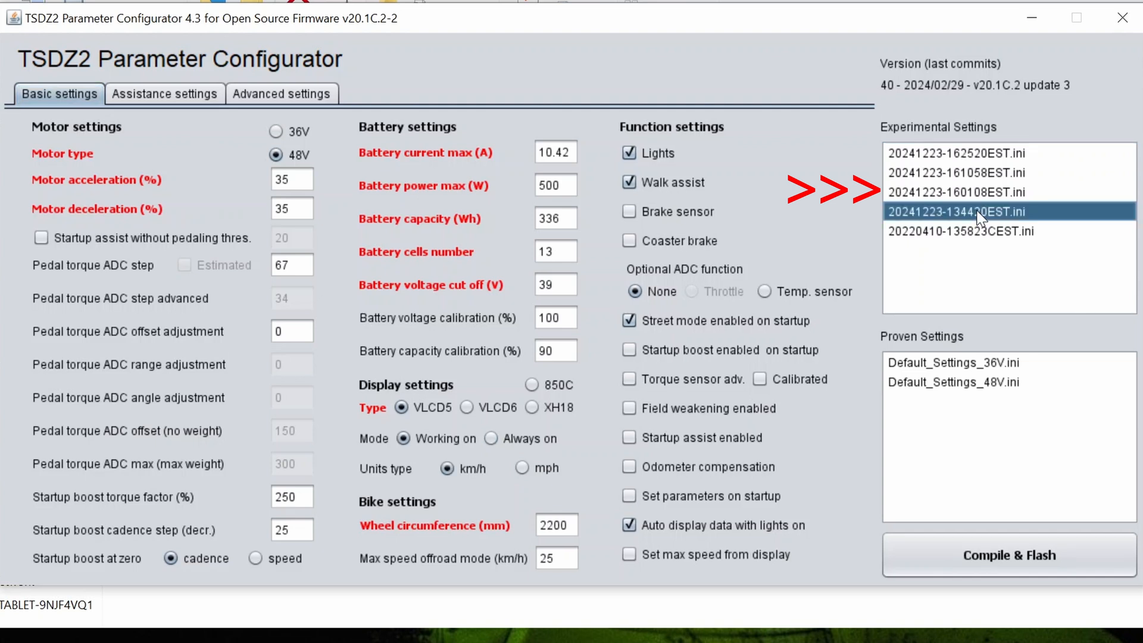
pyautogui.click(962, 231)
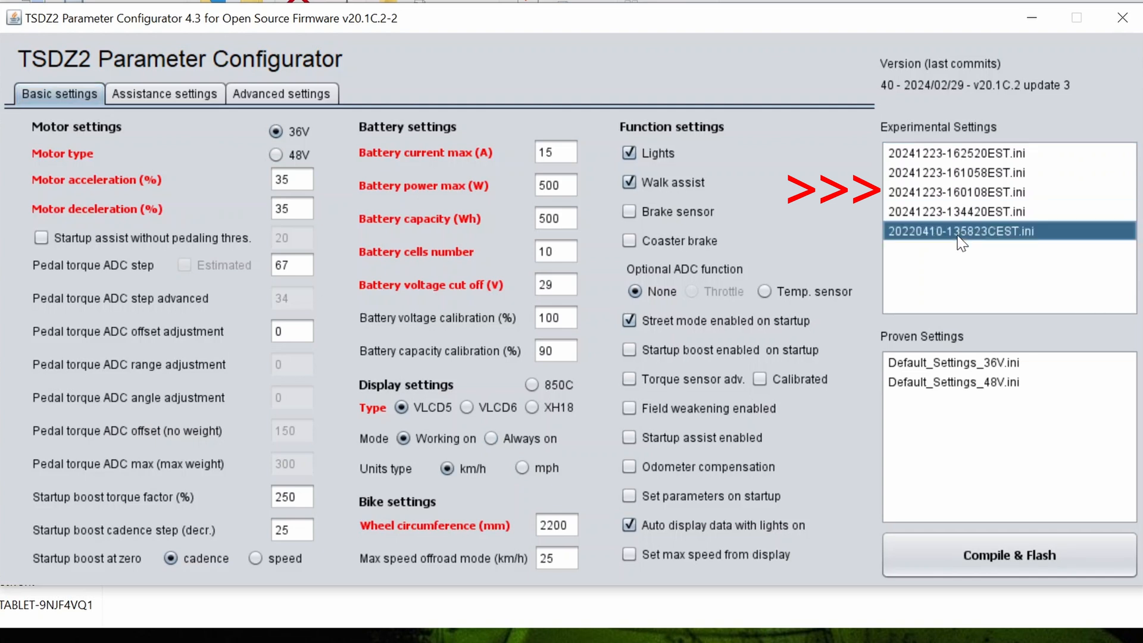
pyautogui.click(955, 212)
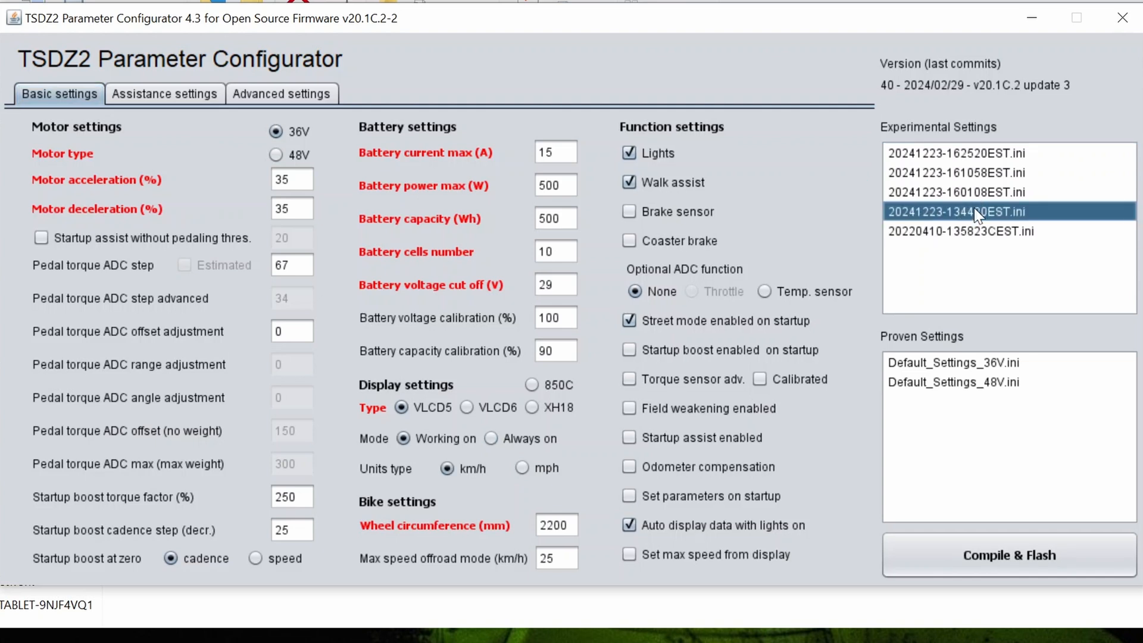
pyautogui.click(956, 192)
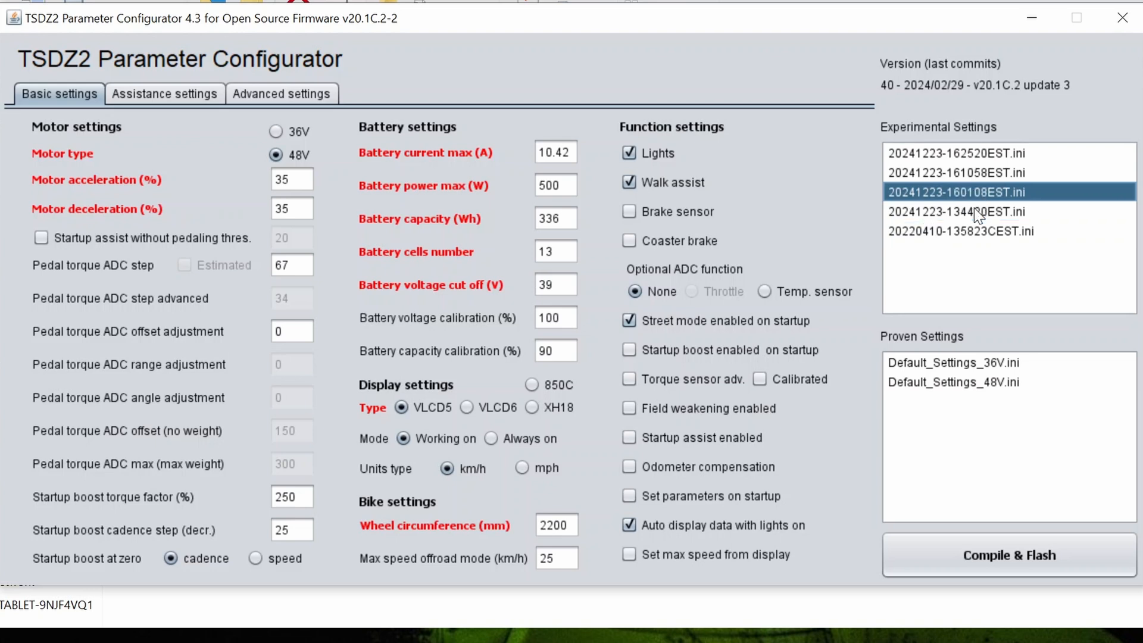
pyautogui.click(1008, 555)
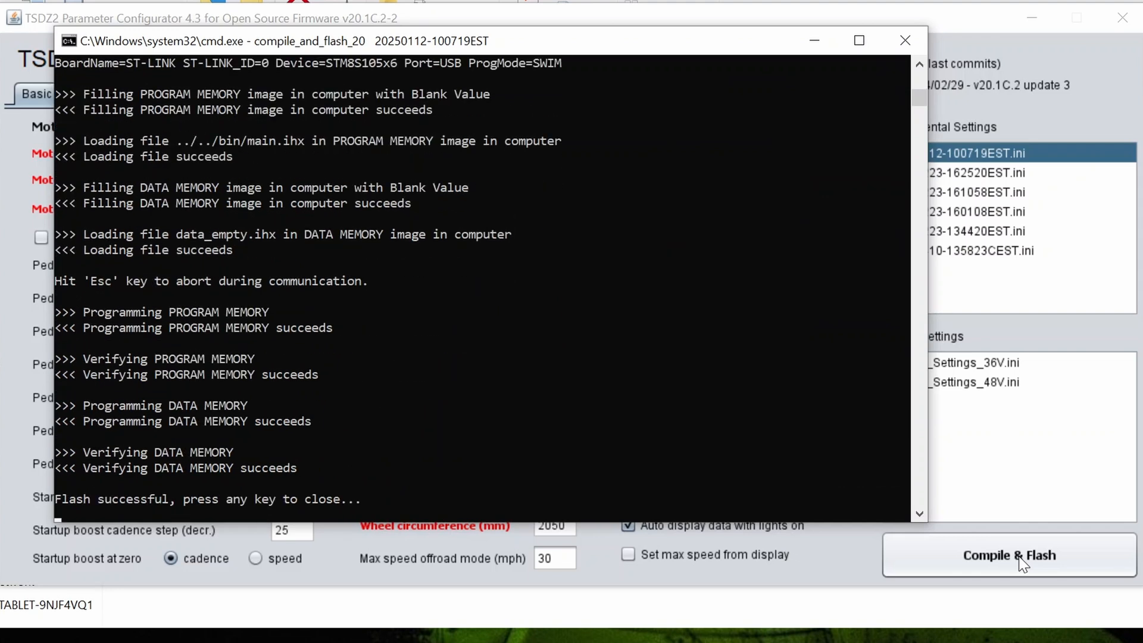
# - Close the finished compile_and_flash_20 console after 'Flash successful'
pyautogui.press('enter')
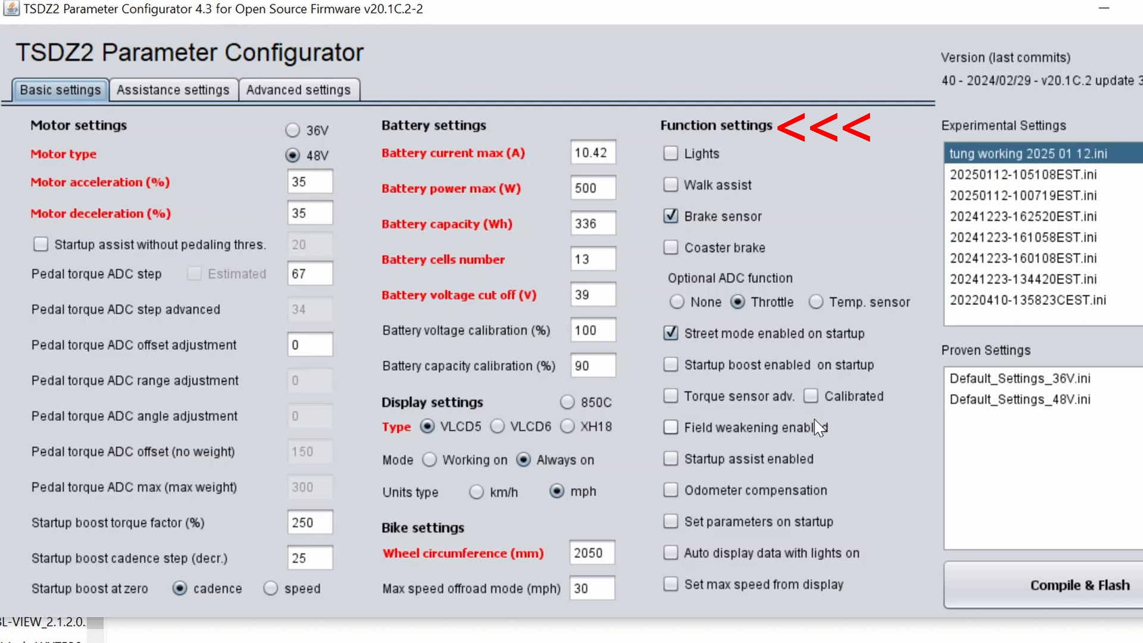
pyautogui.click(740, 302)
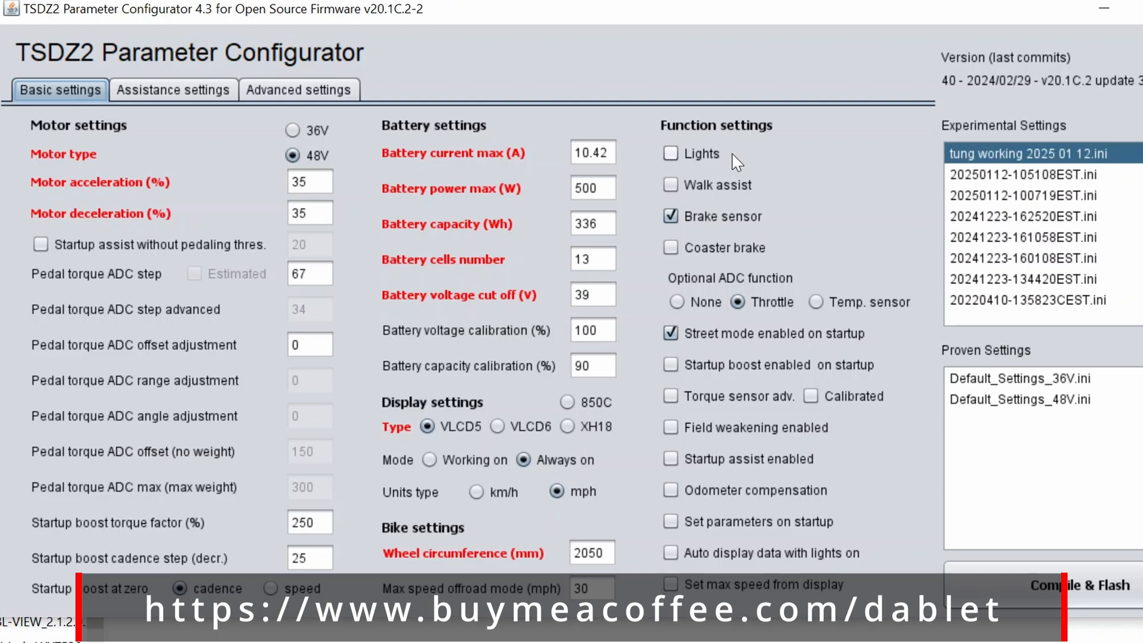
pyautogui.moveTo(788, 243)
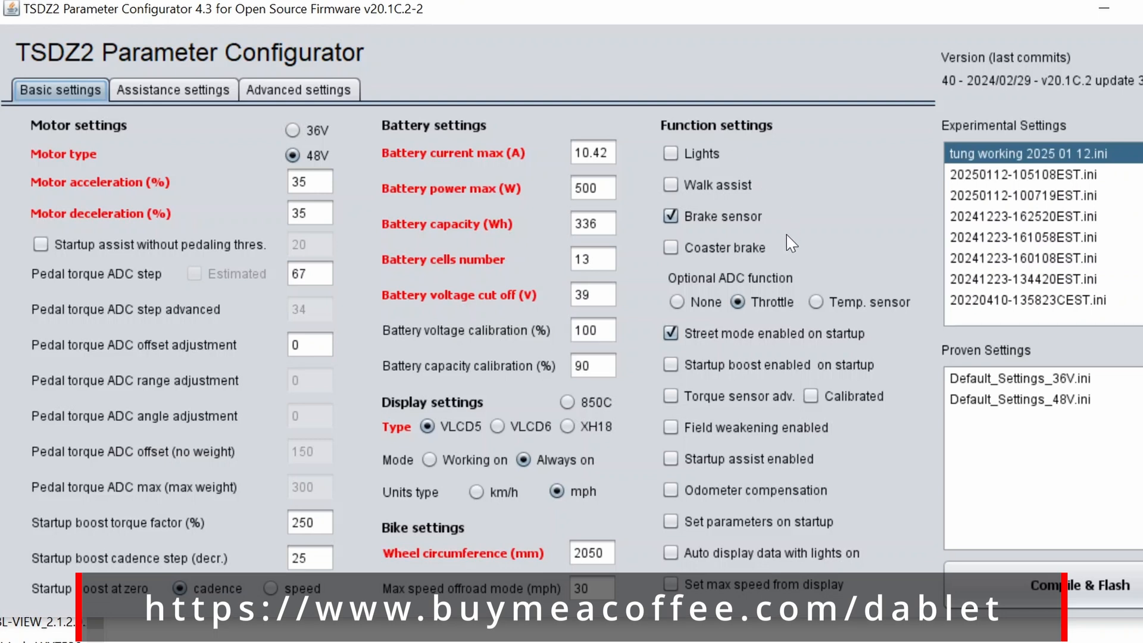
pyautogui.moveTo(774, 270)
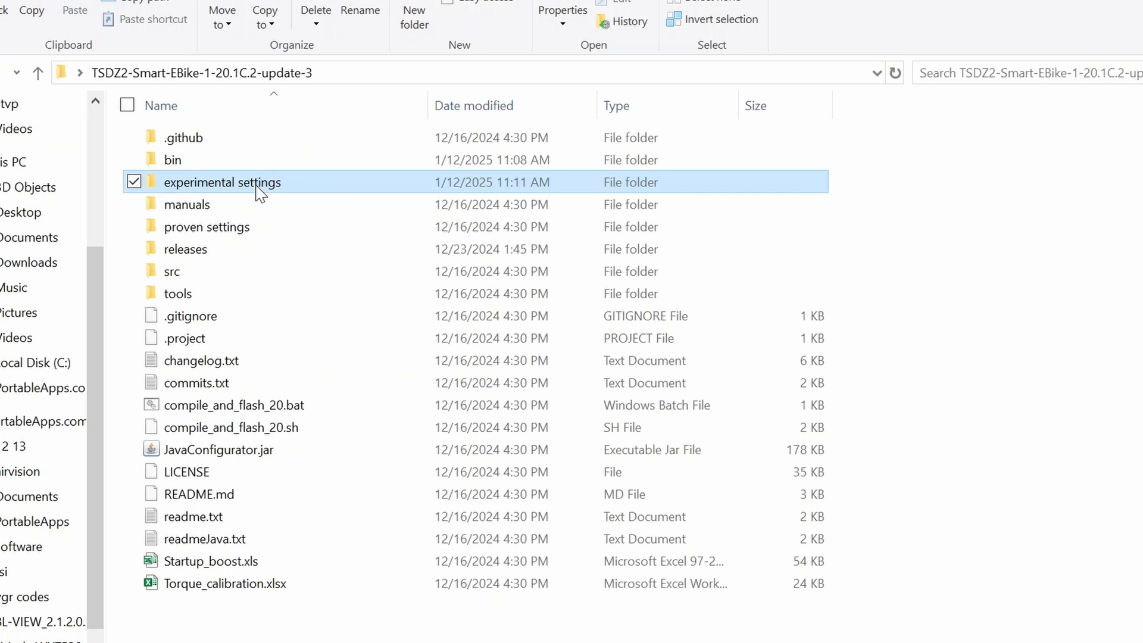
# - Show the experimental settings folder listing 'tung working 2025 01 12.ini'
pyautogui.doubleClick(223, 182)
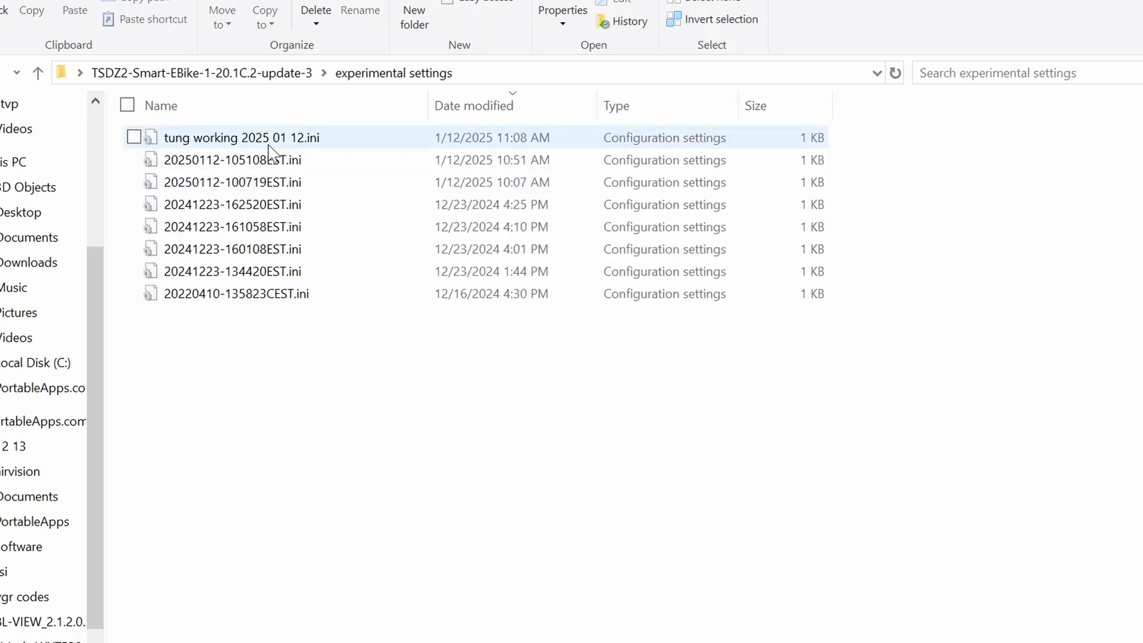
pyautogui.click(309, 333)
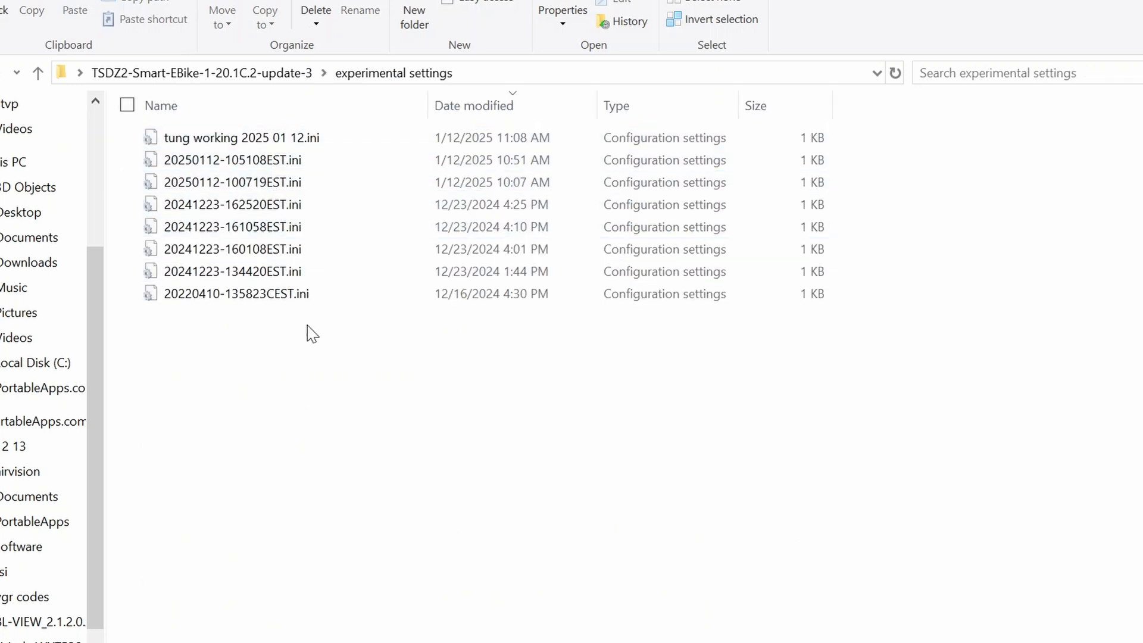
pyautogui.click(239, 137)
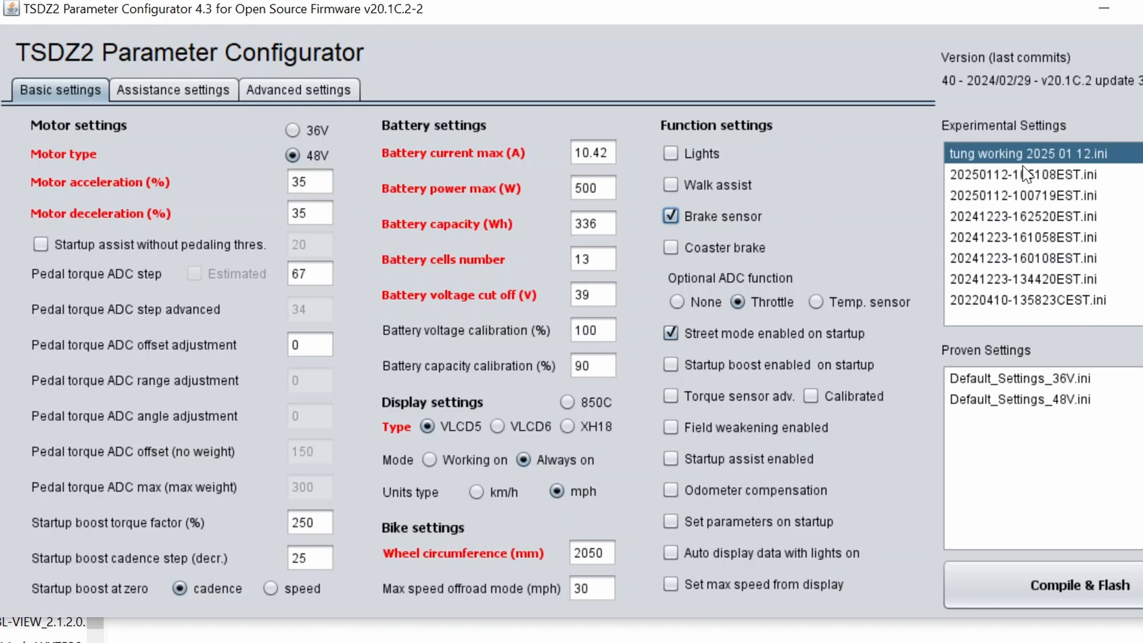
# - Select 'tung working 2025 01 12.ini' and review its advanced then basic settings
pyautogui.click(173, 89)
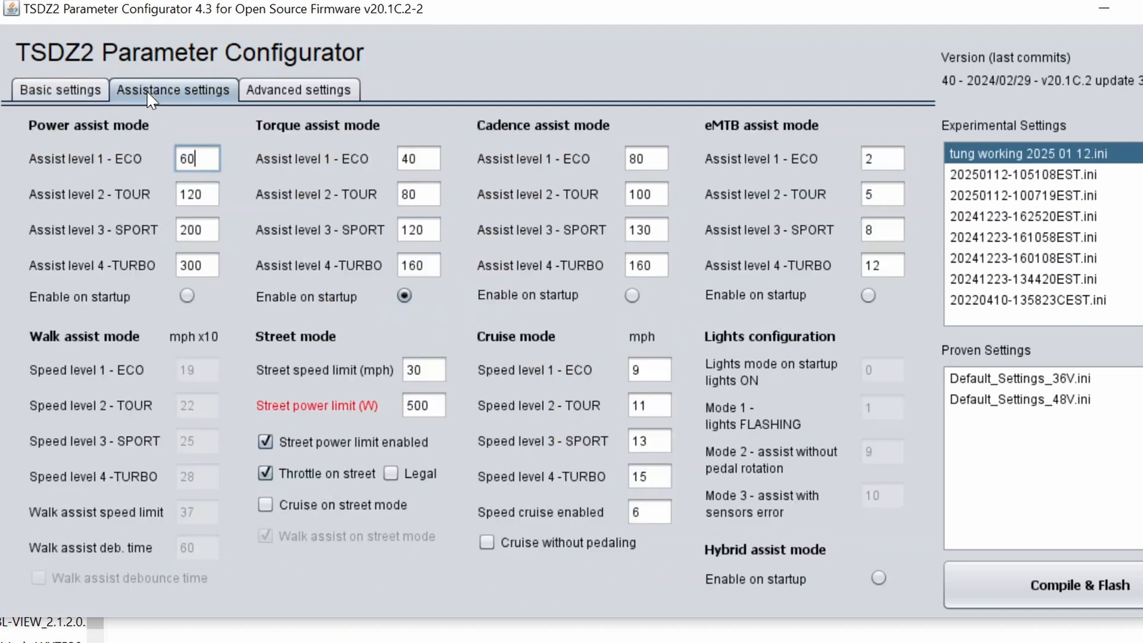
pyautogui.click(299, 89)
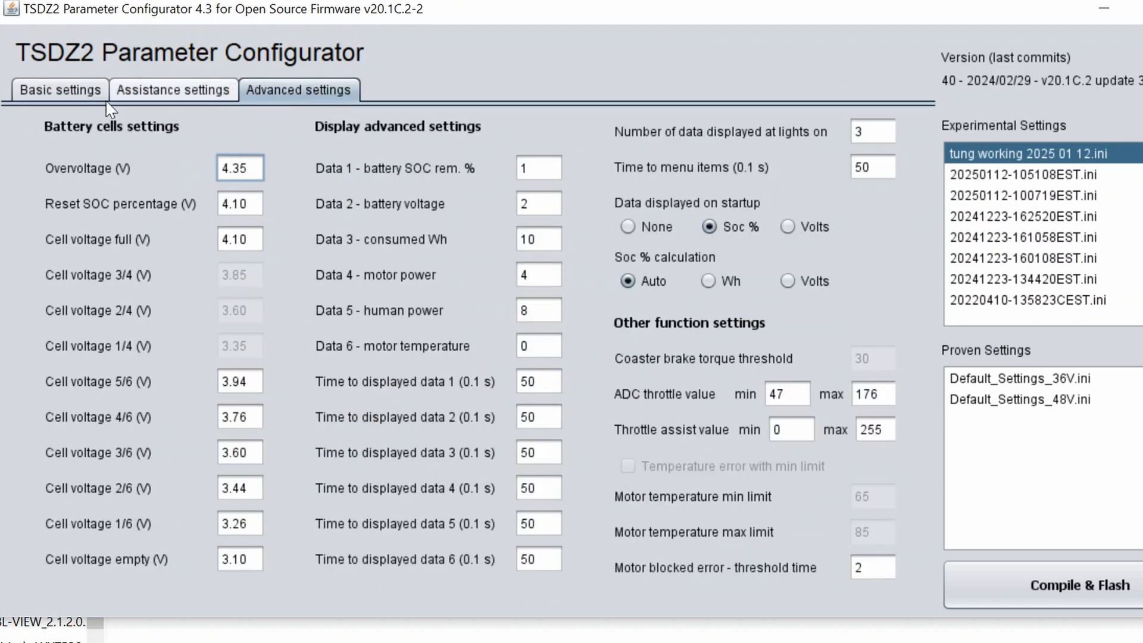
pyautogui.click(60, 89)
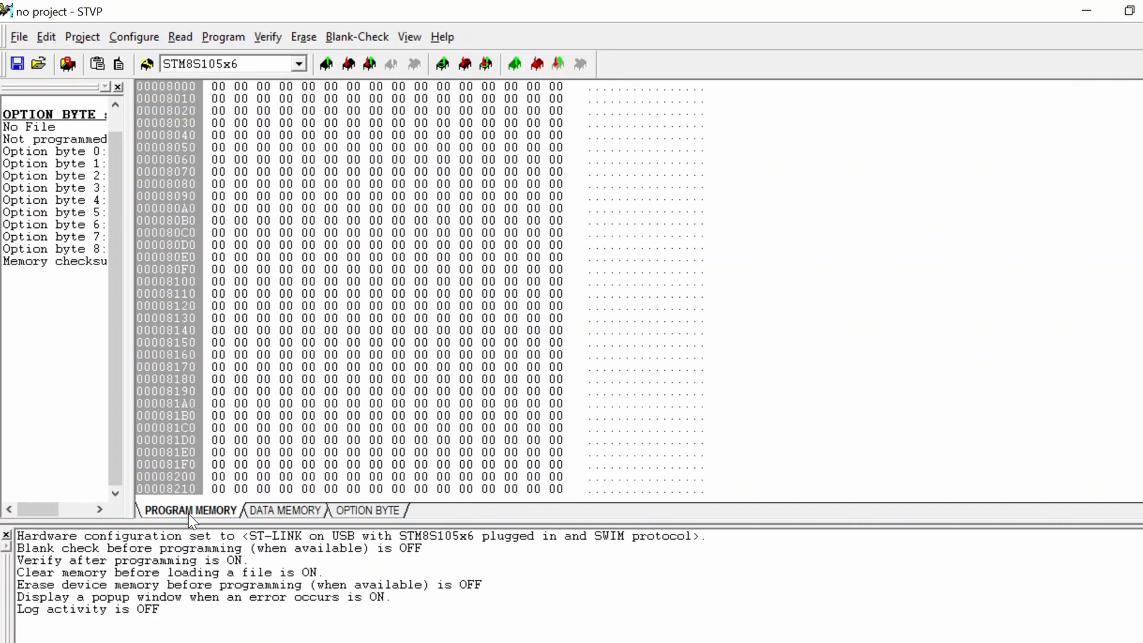
# - Load 'tung jan 12 program mem.s19' into program memory and program the current tab to the controller
pyautogui.click(215, 85)
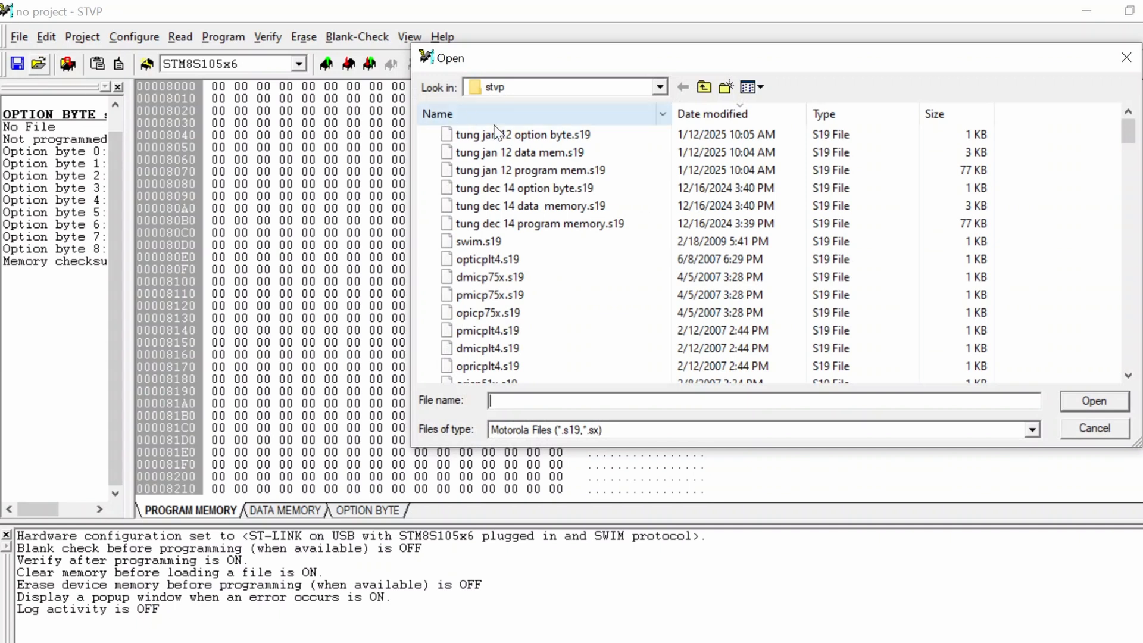
pyautogui.click(530, 170)
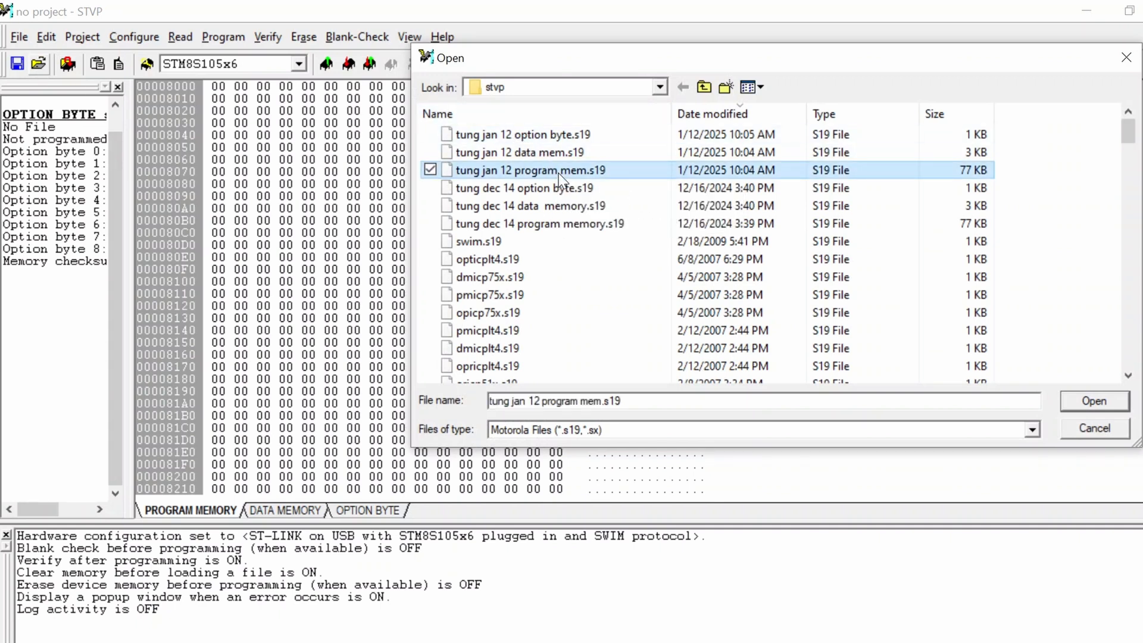
pyautogui.moveTo(529, 170)
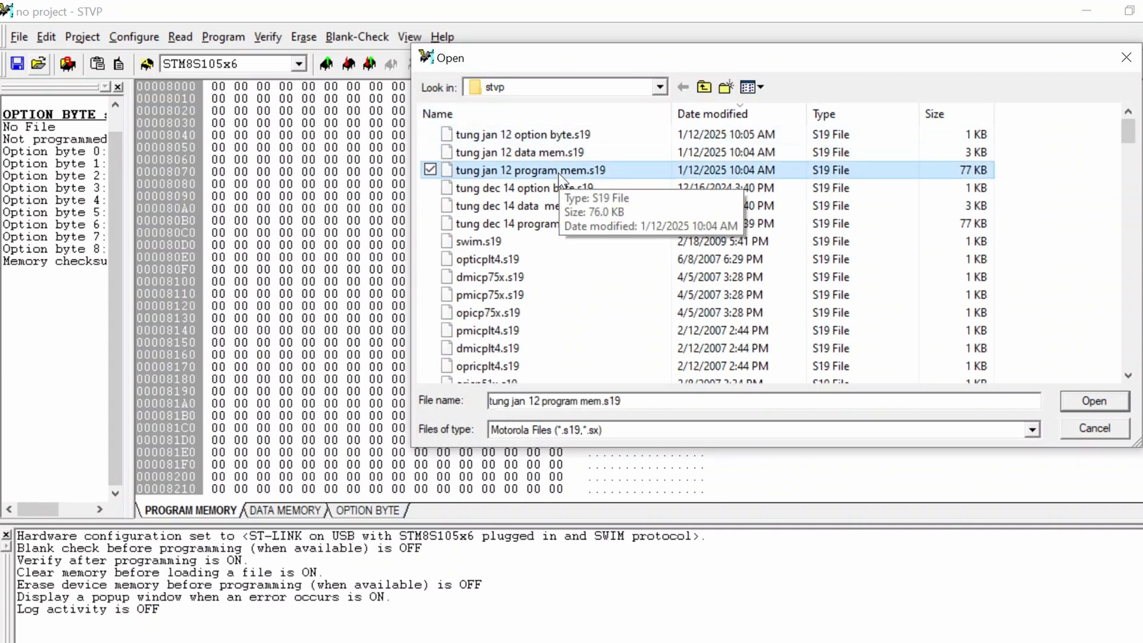
pyautogui.click(1093, 401)
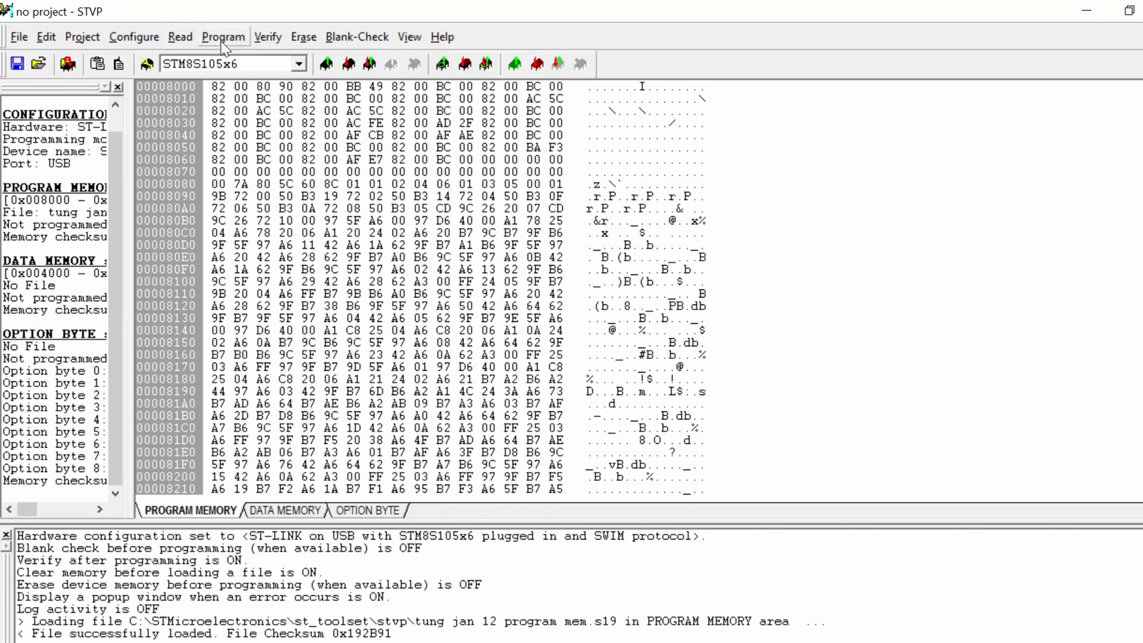
pyautogui.click(223, 37)
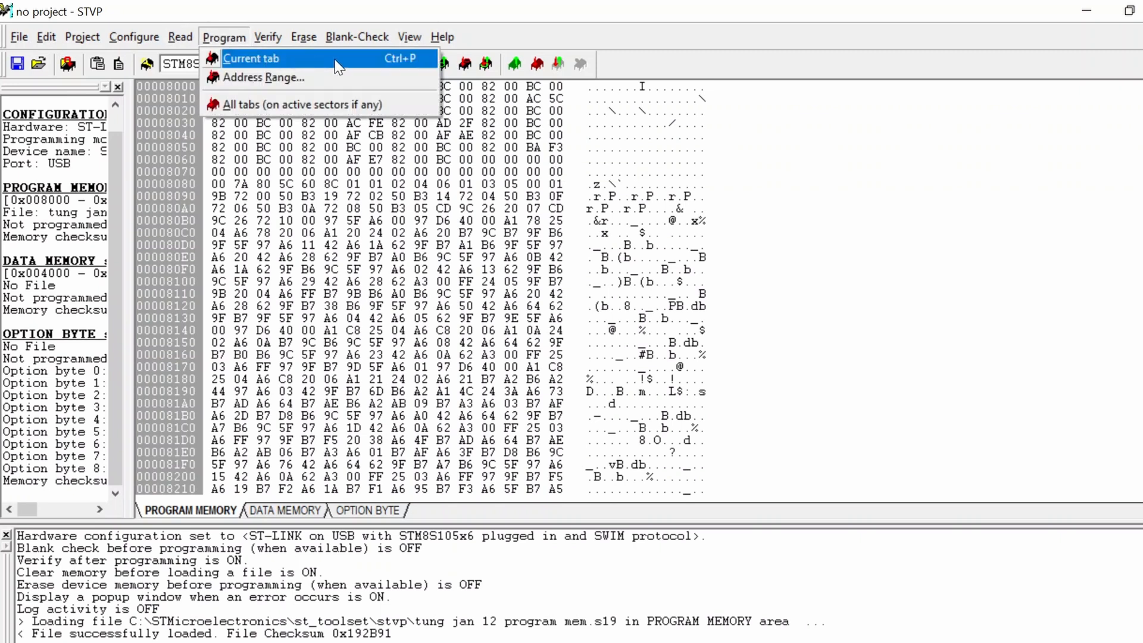
pyautogui.click(286, 509)
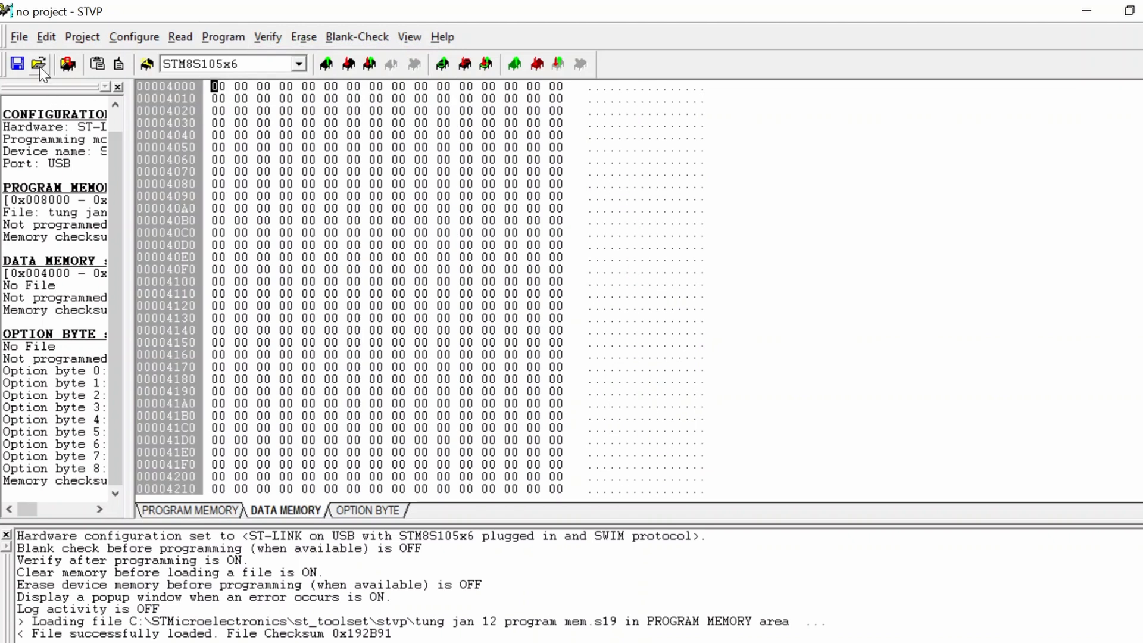
# - Load 'tung jan 12 data mem.s19' into data memory and program it to the controller
pyautogui.click(38, 63)
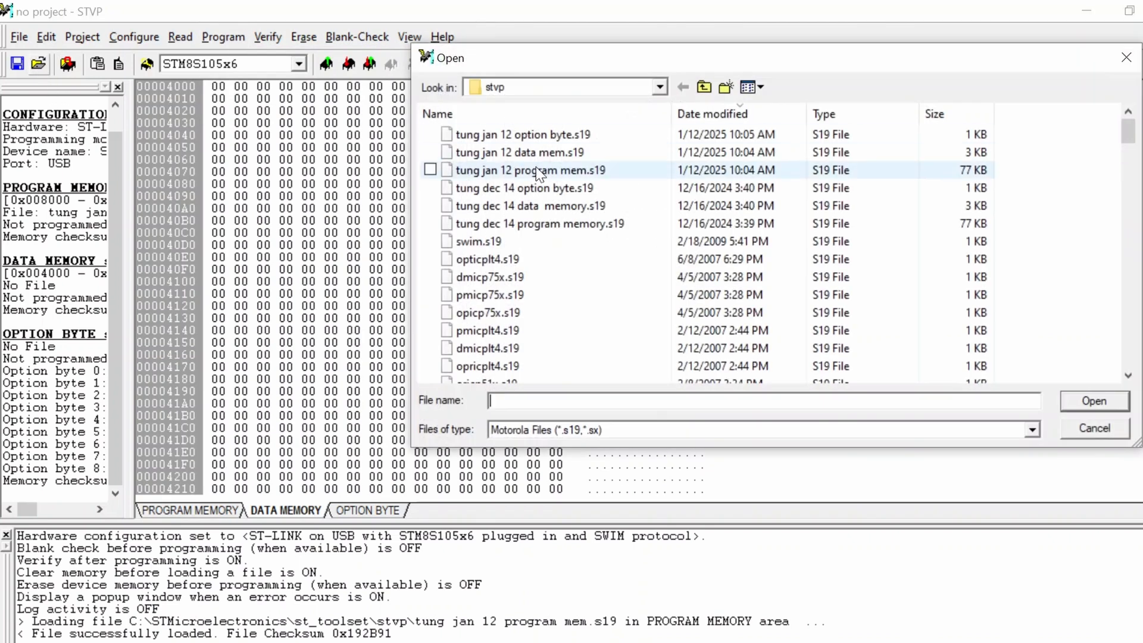
pyautogui.click(519, 152)
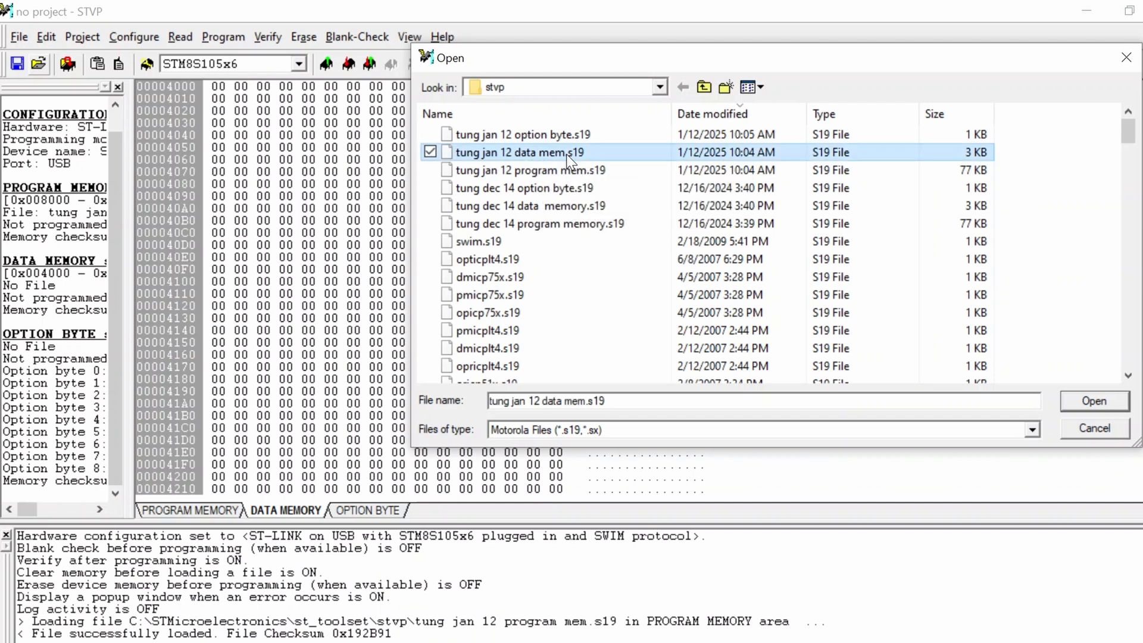
pyautogui.click(1093, 401)
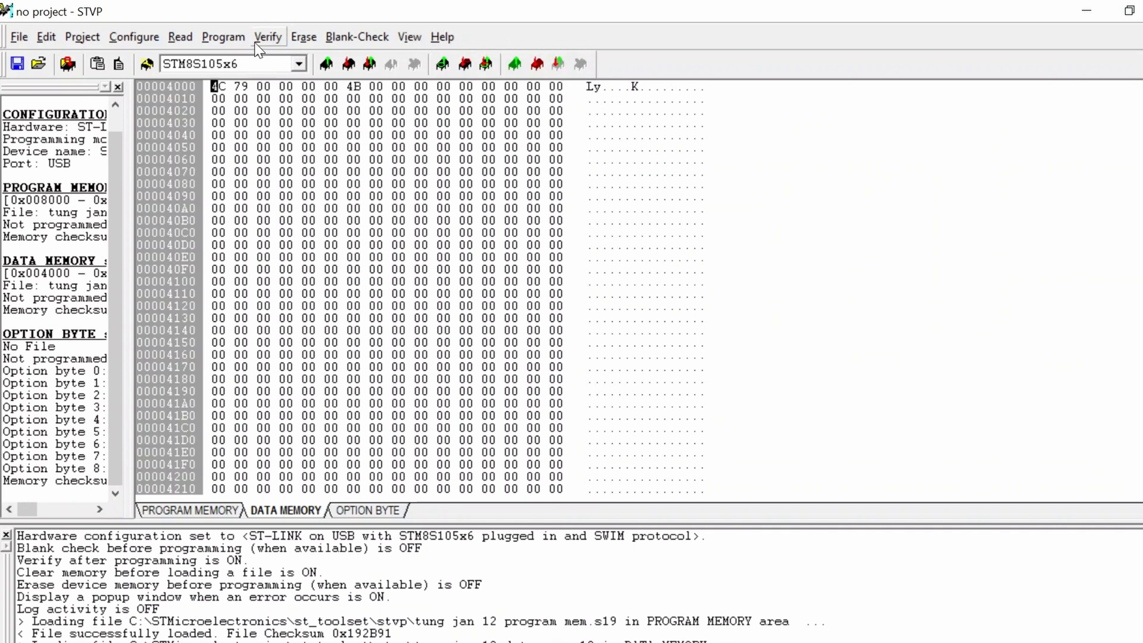
pyautogui.click(223, 37)
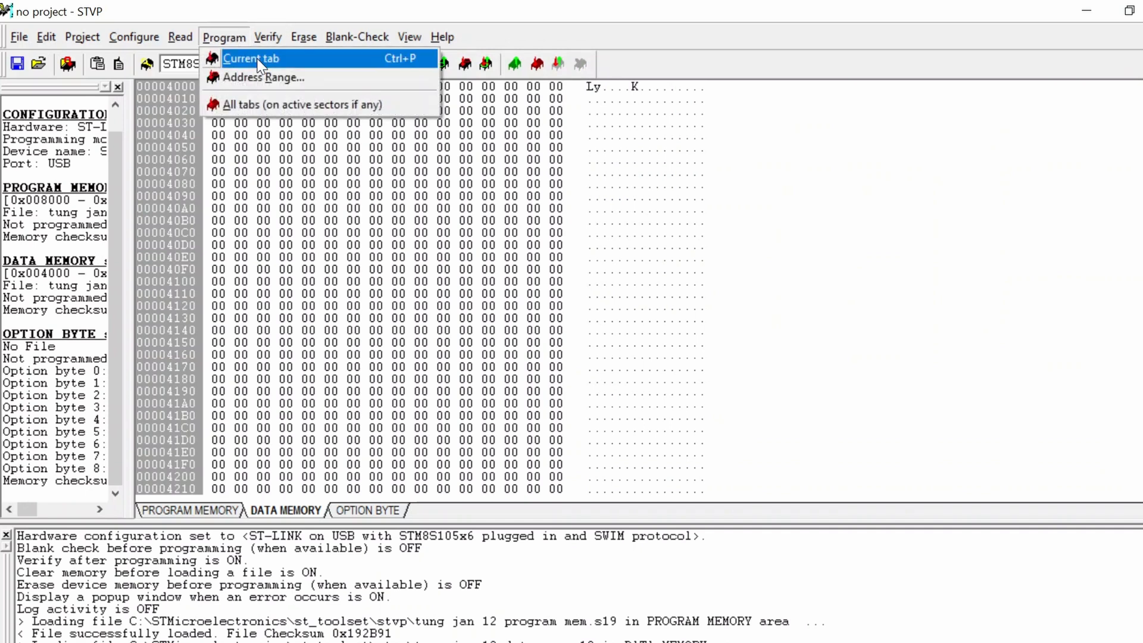
pyautogui.moveTo(423, 224)
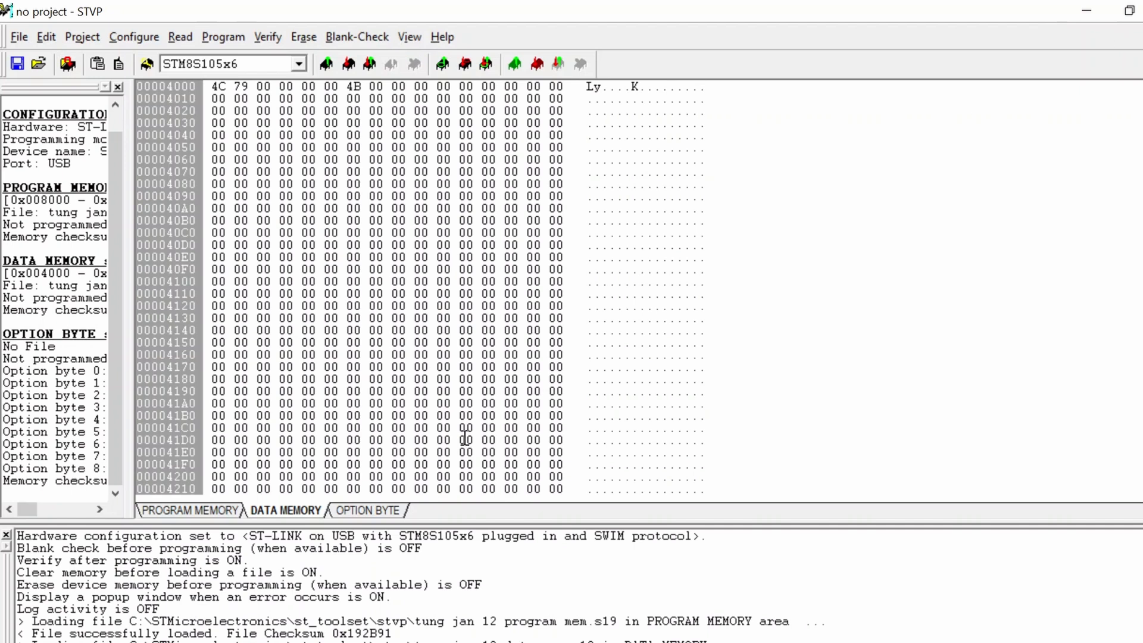
# - Load the option byte .s19 backup into the option bytes and program it to the controller
pyautogui.click(368, 509)
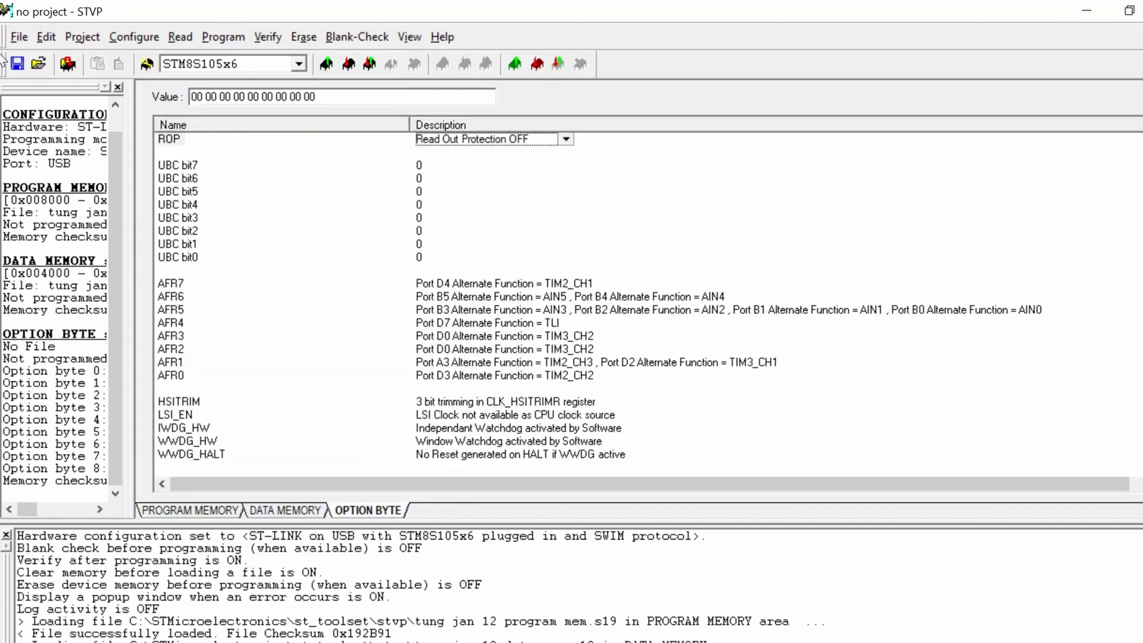
pyautogui.click(66, 63)
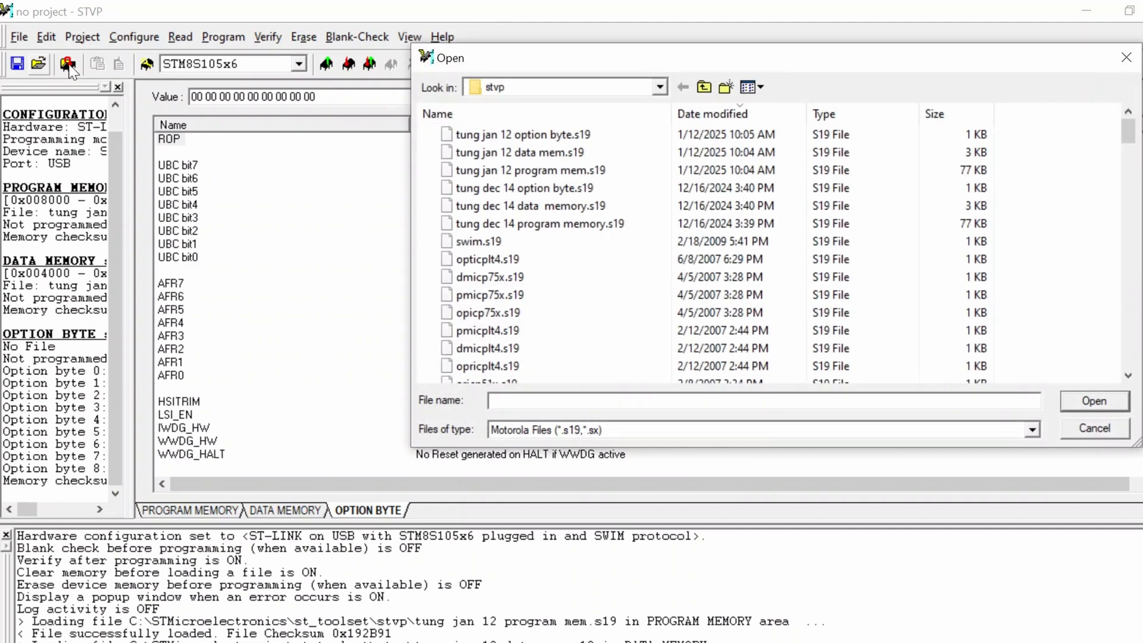
pyautogui.click(1093, 427)
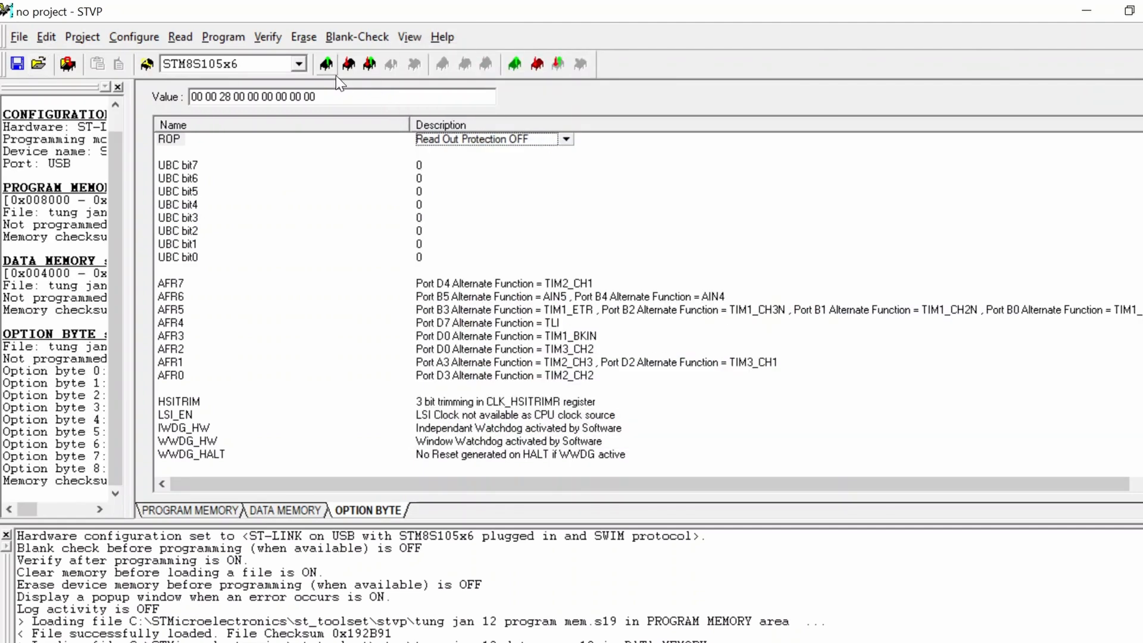
pyautogui.click(223, 37)
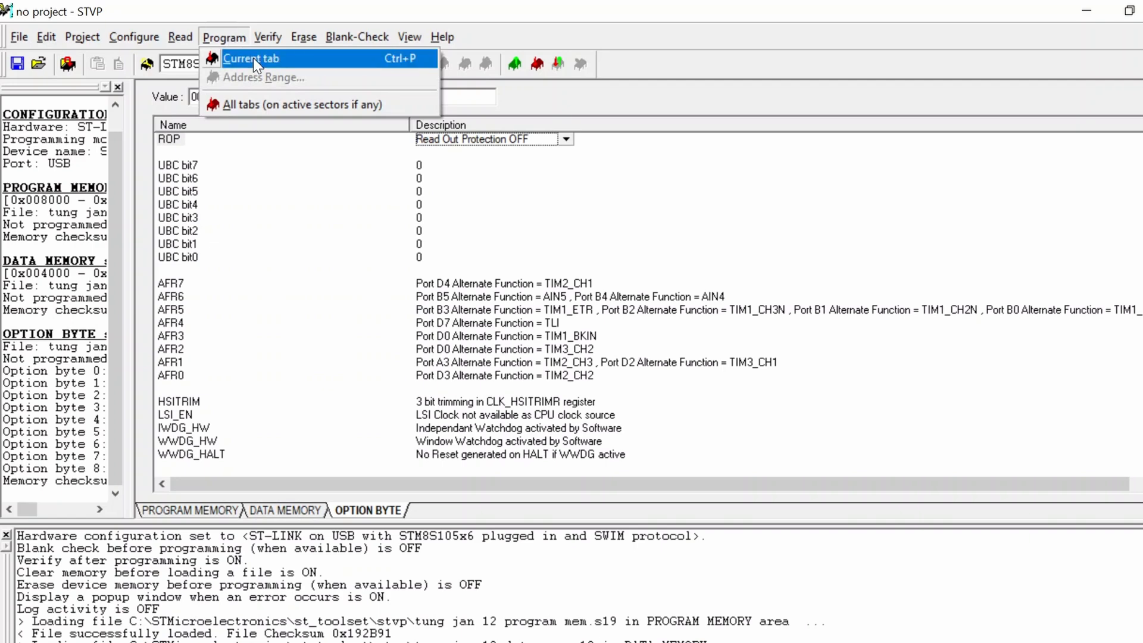